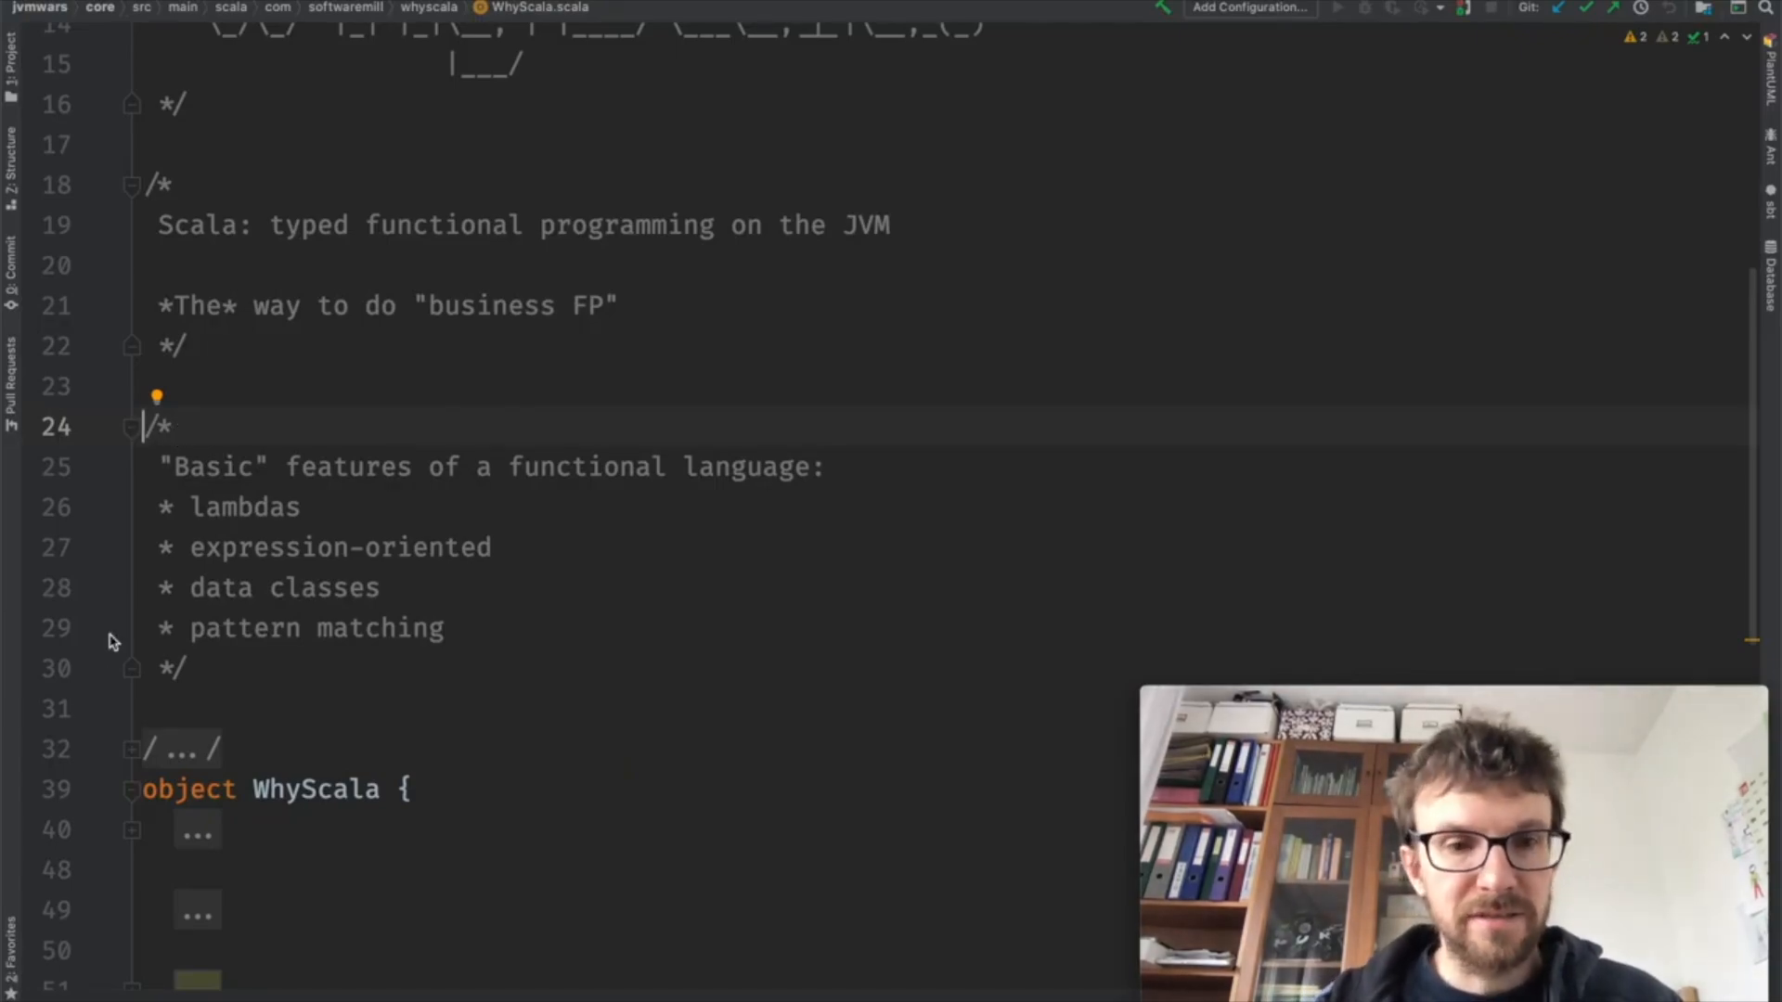
# Step: Add the '// Productivity gain #1: immutability-first' comment below the Address case class
pyautogui.scroll(-3)
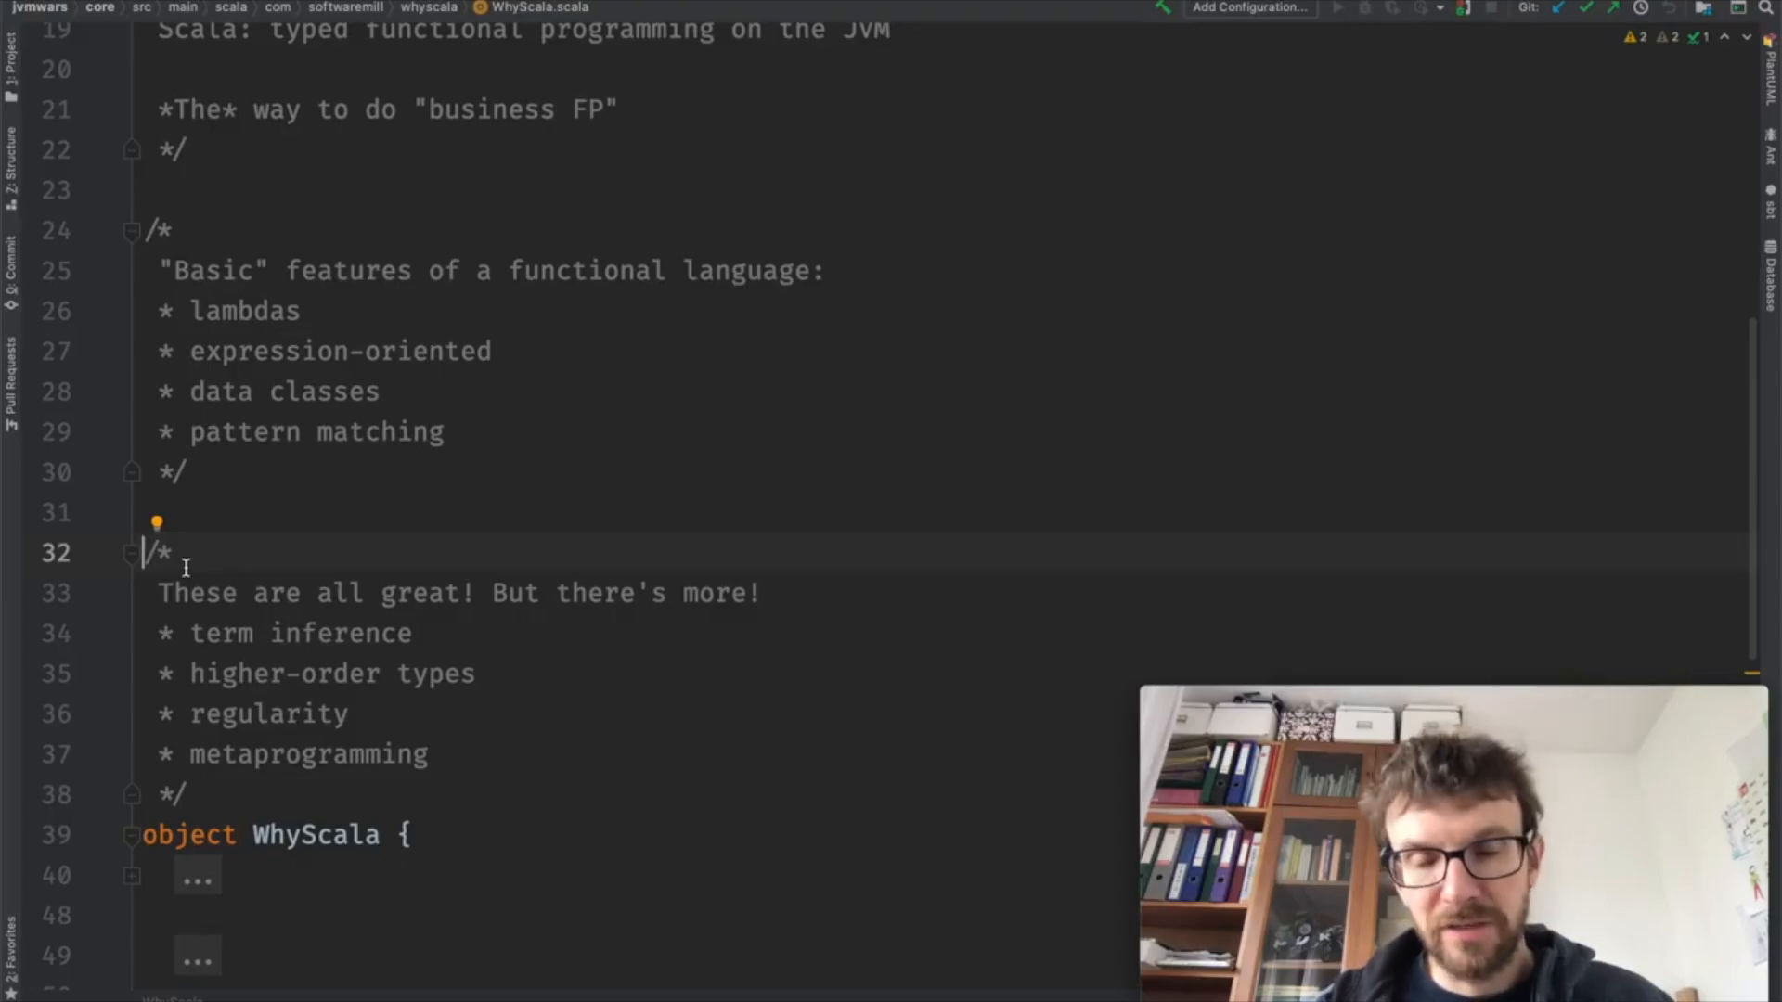
pyautogui.scroll(-3)
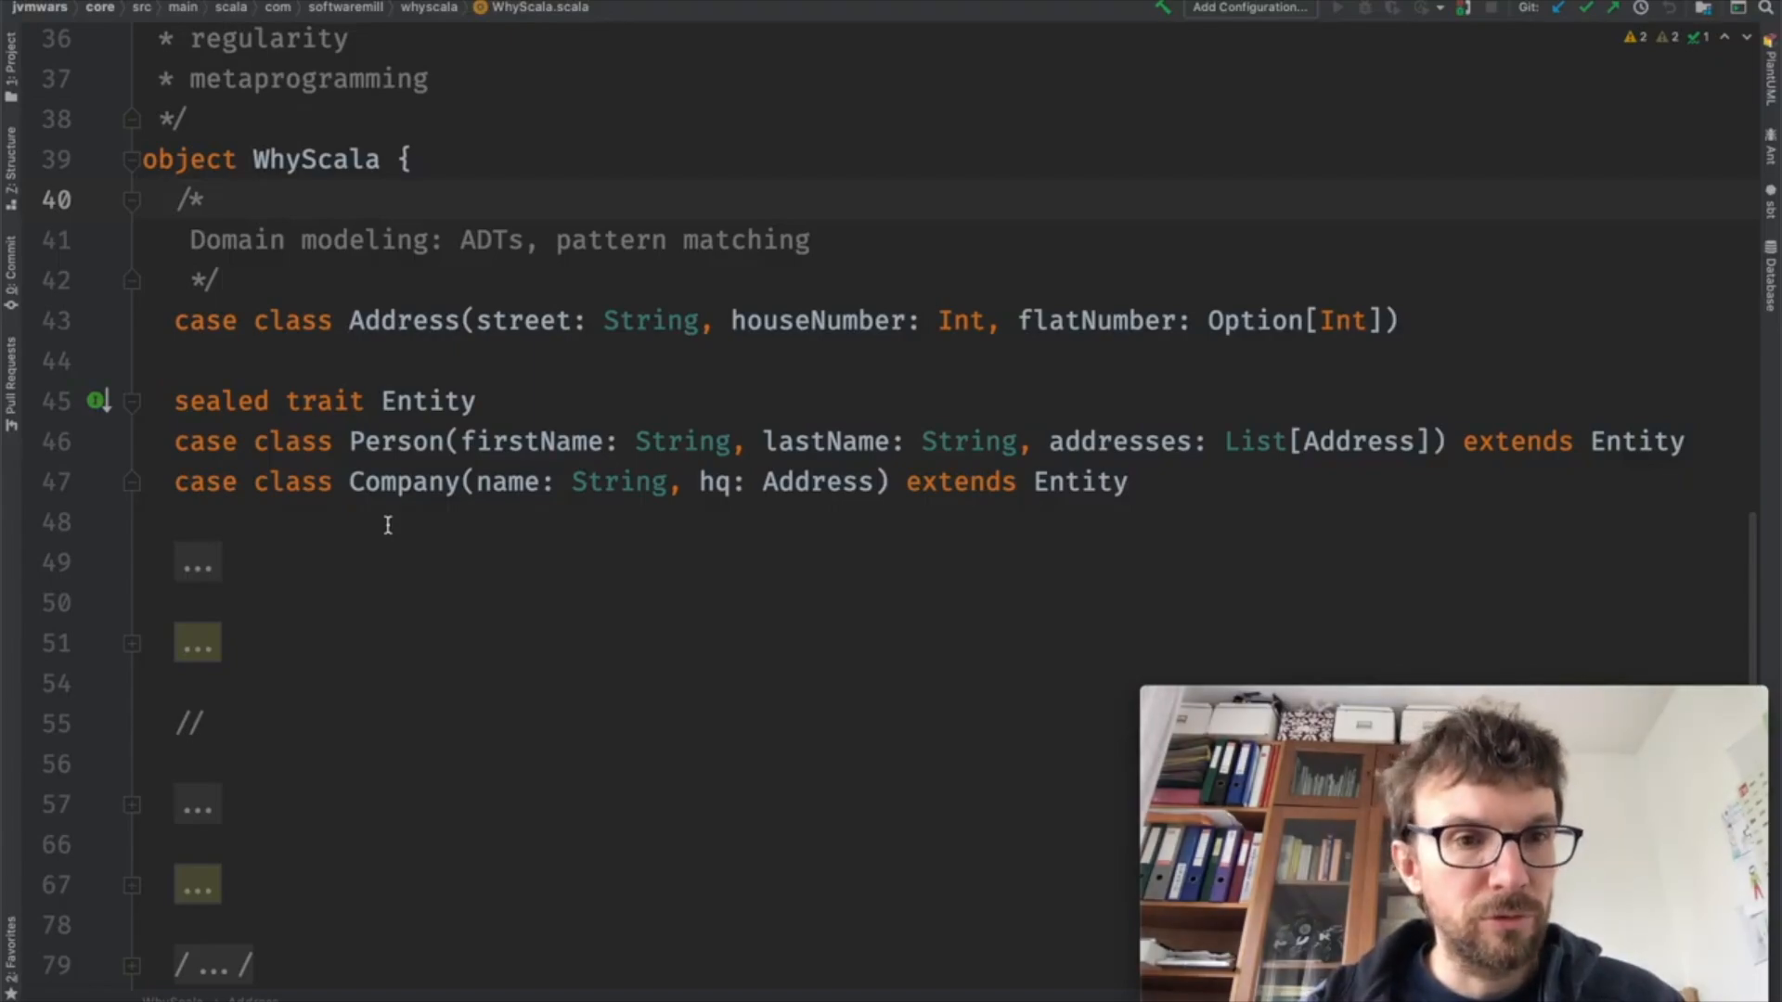
pyautogui.moveTo(176, 327)
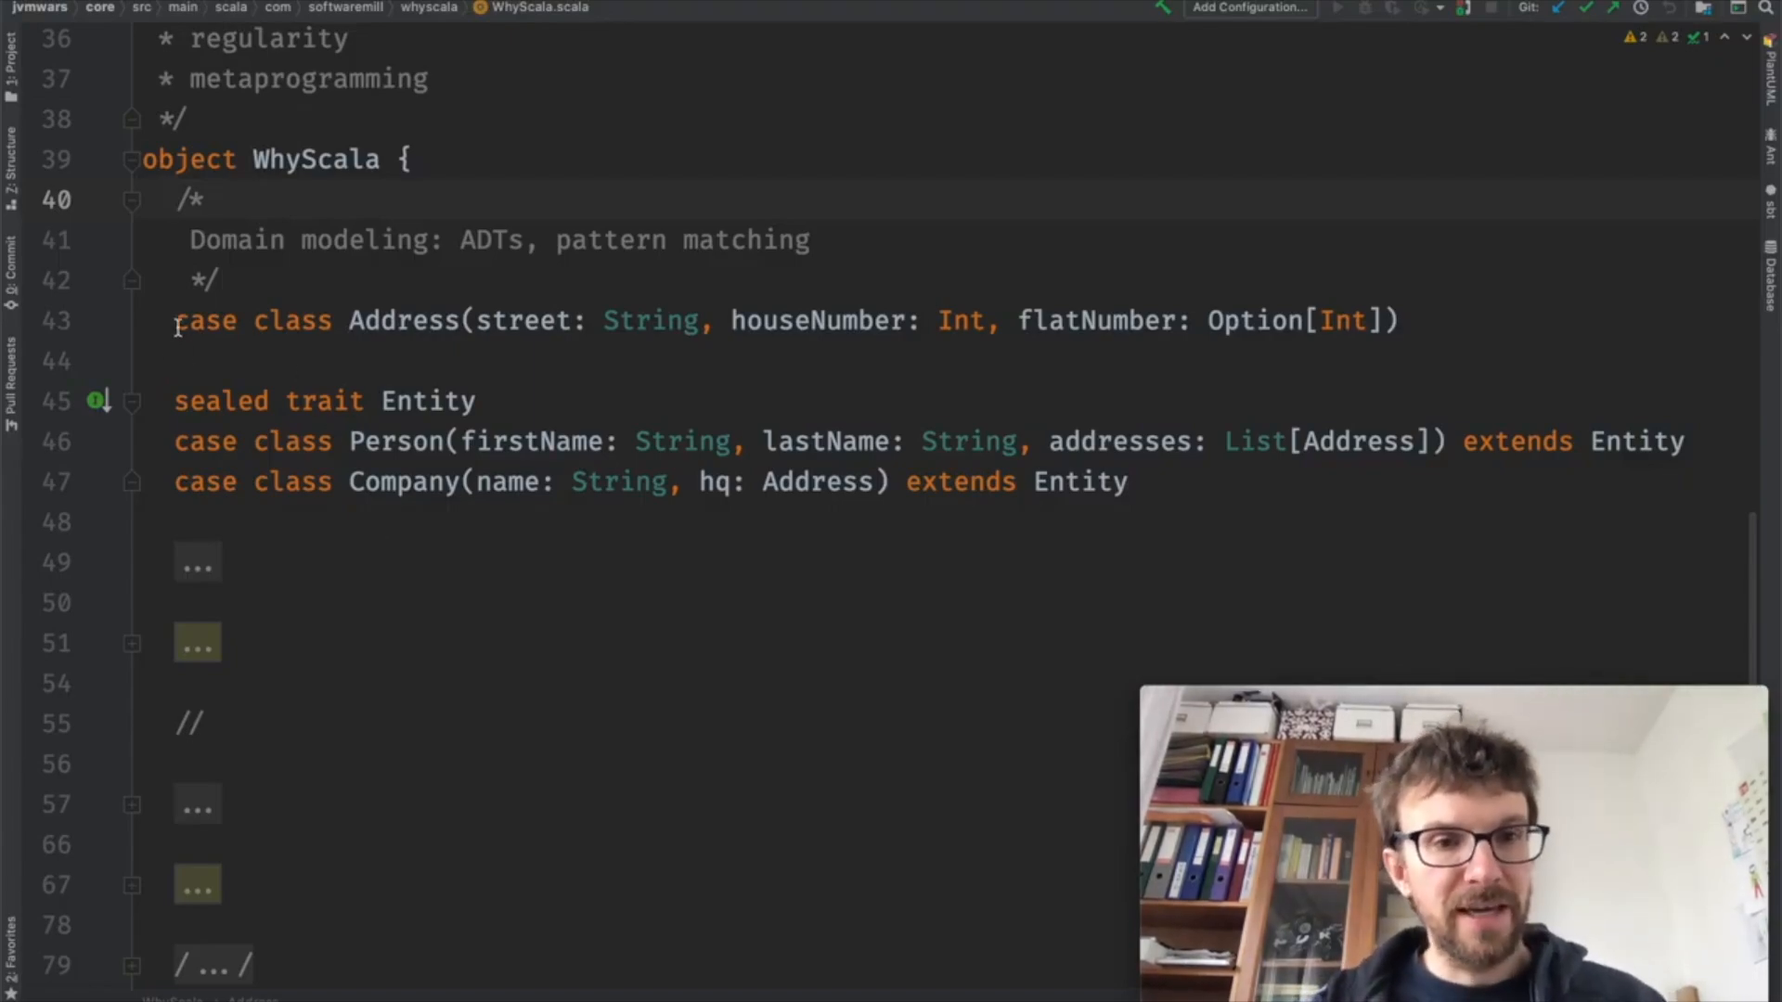
pyautogui.doubleClick(250, 321)
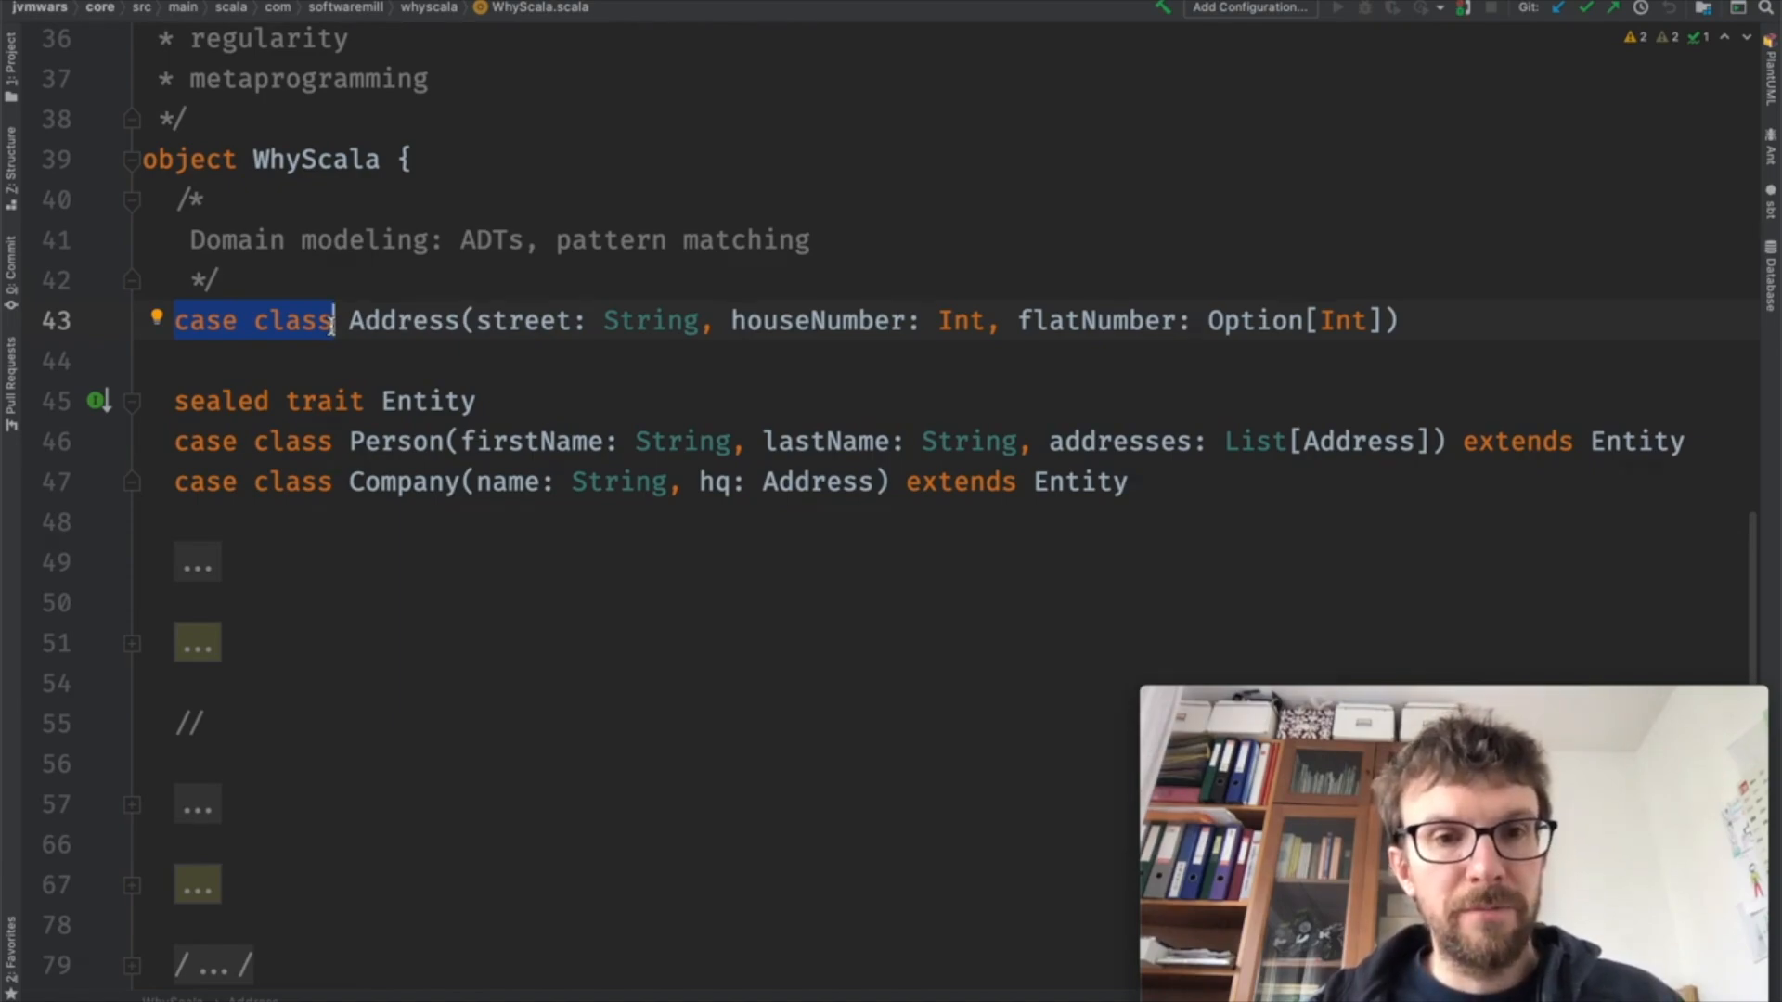
pyautogui.moveTo(975, 397)
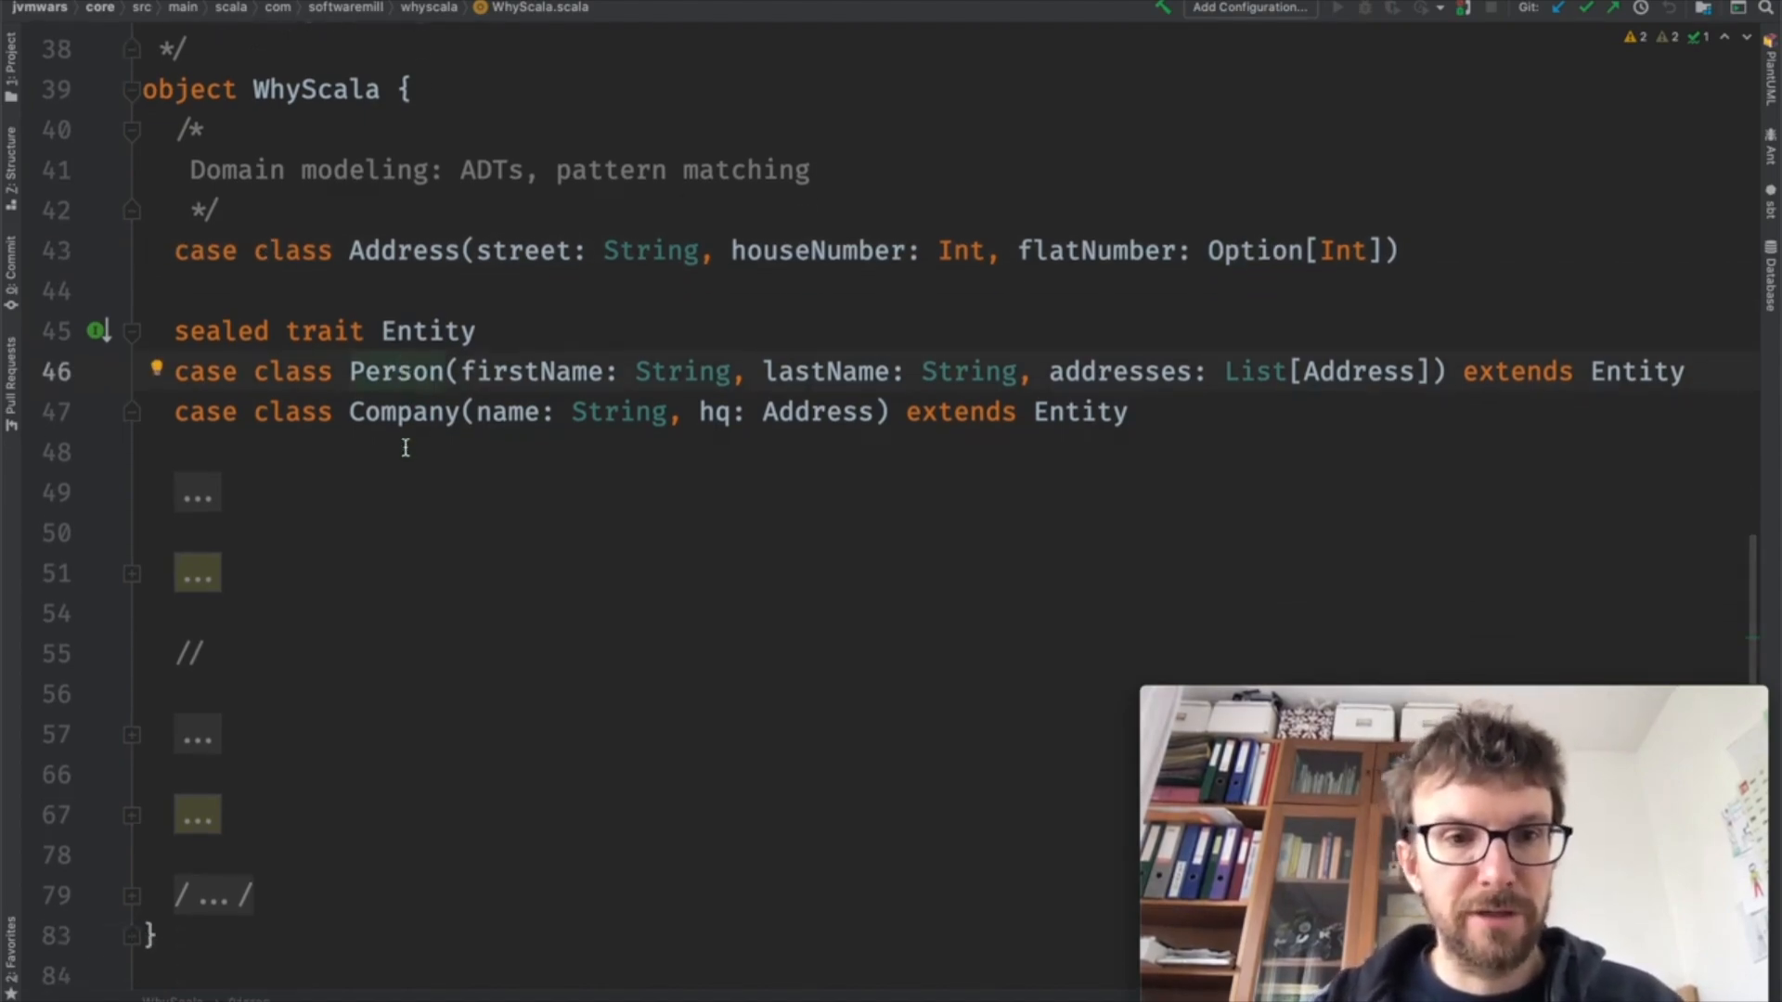
pyautogui.click(398, 331)
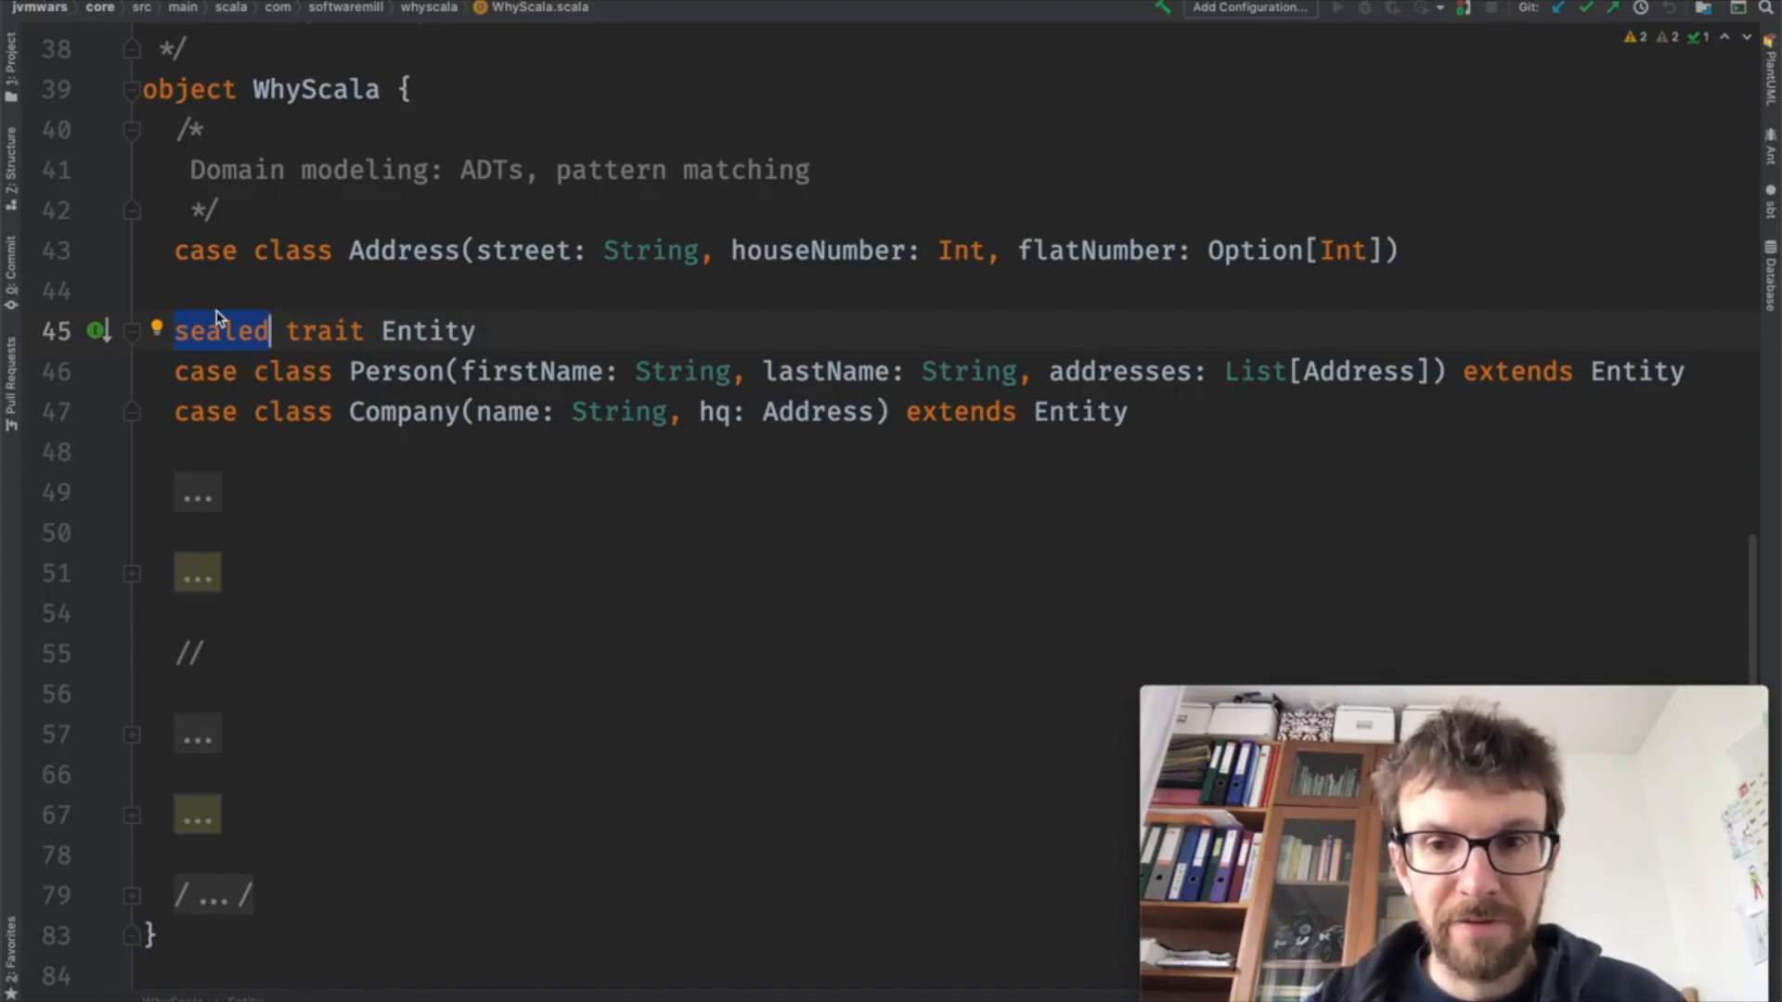
pyautogui.moveTo(761, 471)
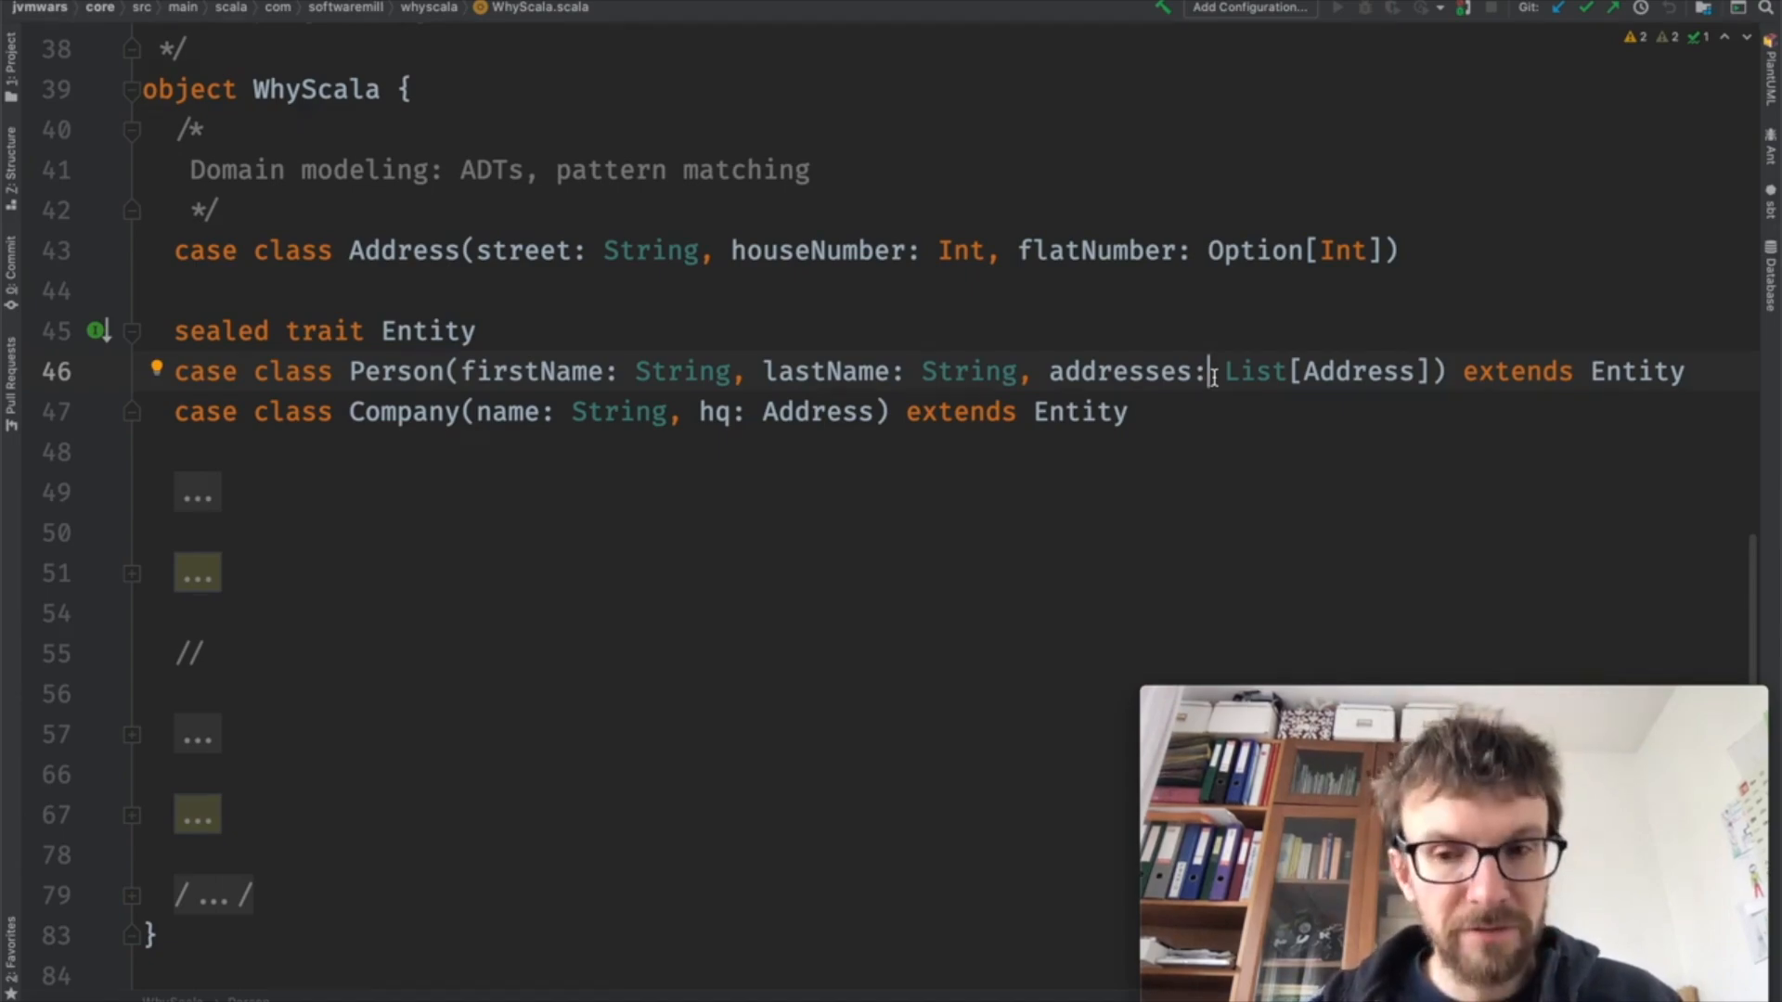
pyautogui.write('// Productivity gain #1: immutability-first')
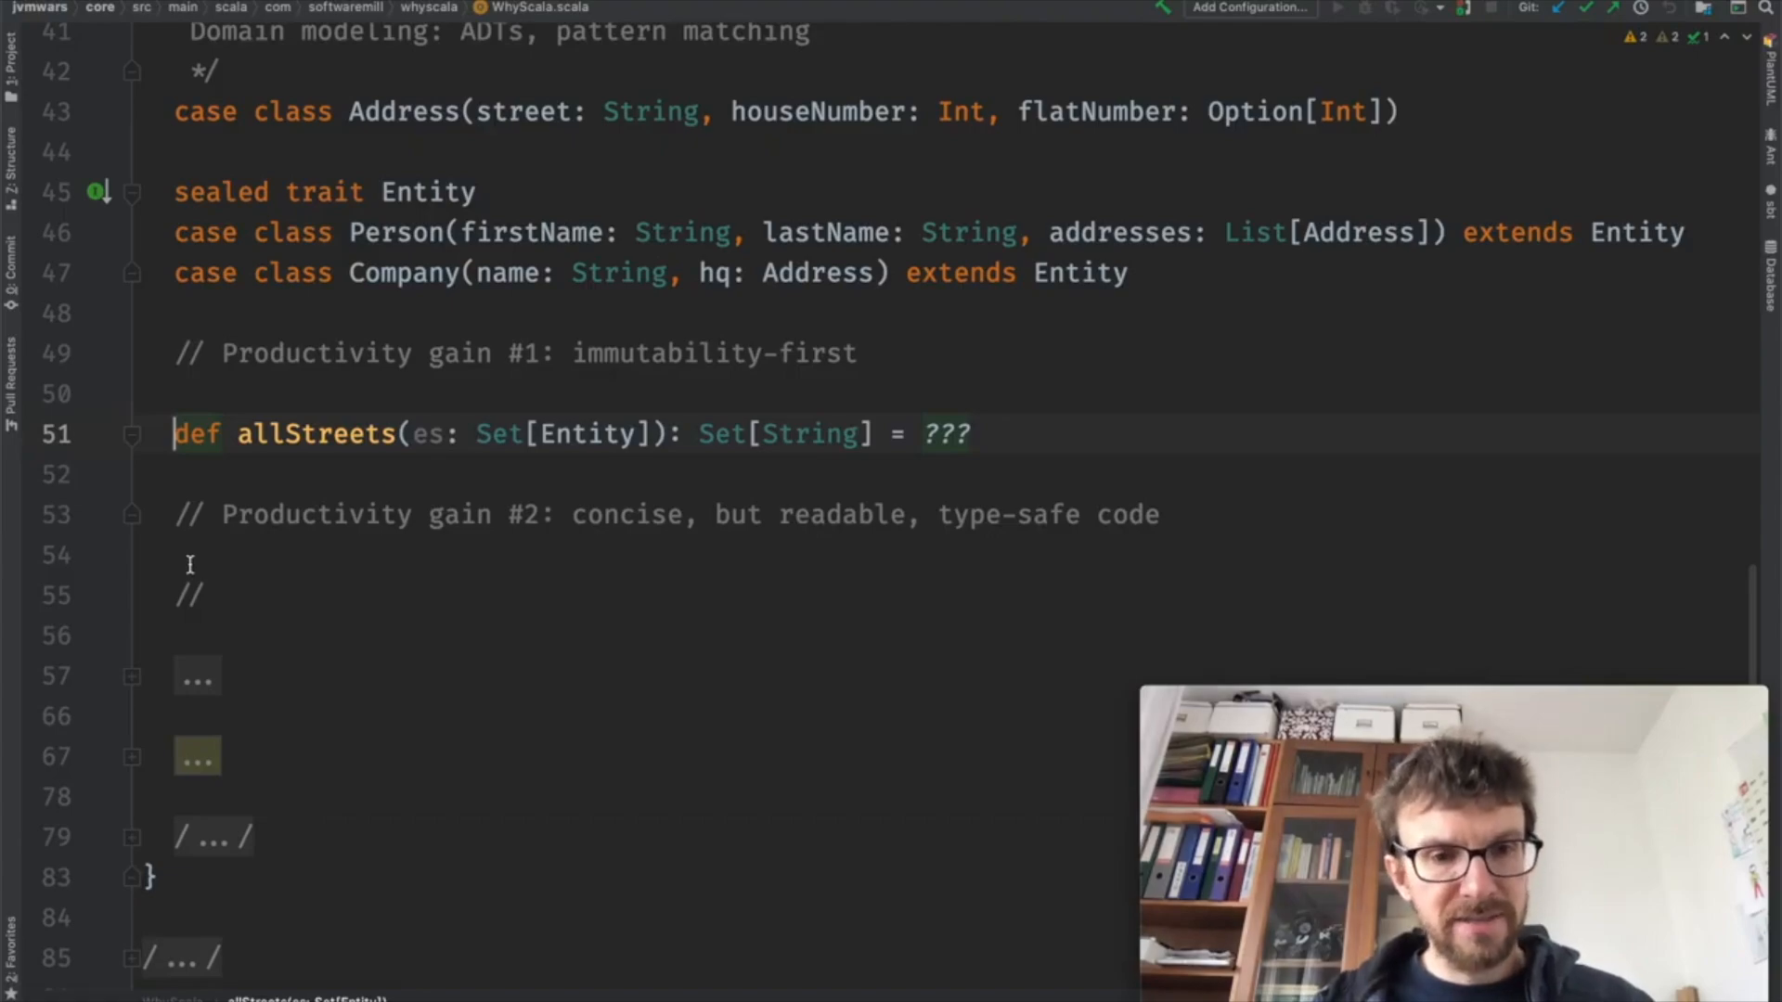
# Step: Replace the ??? body with es.flatMap matching Person to addresses.toSet and Company to Set(hq), then begin .map(
pyautogui.click(969, 434)
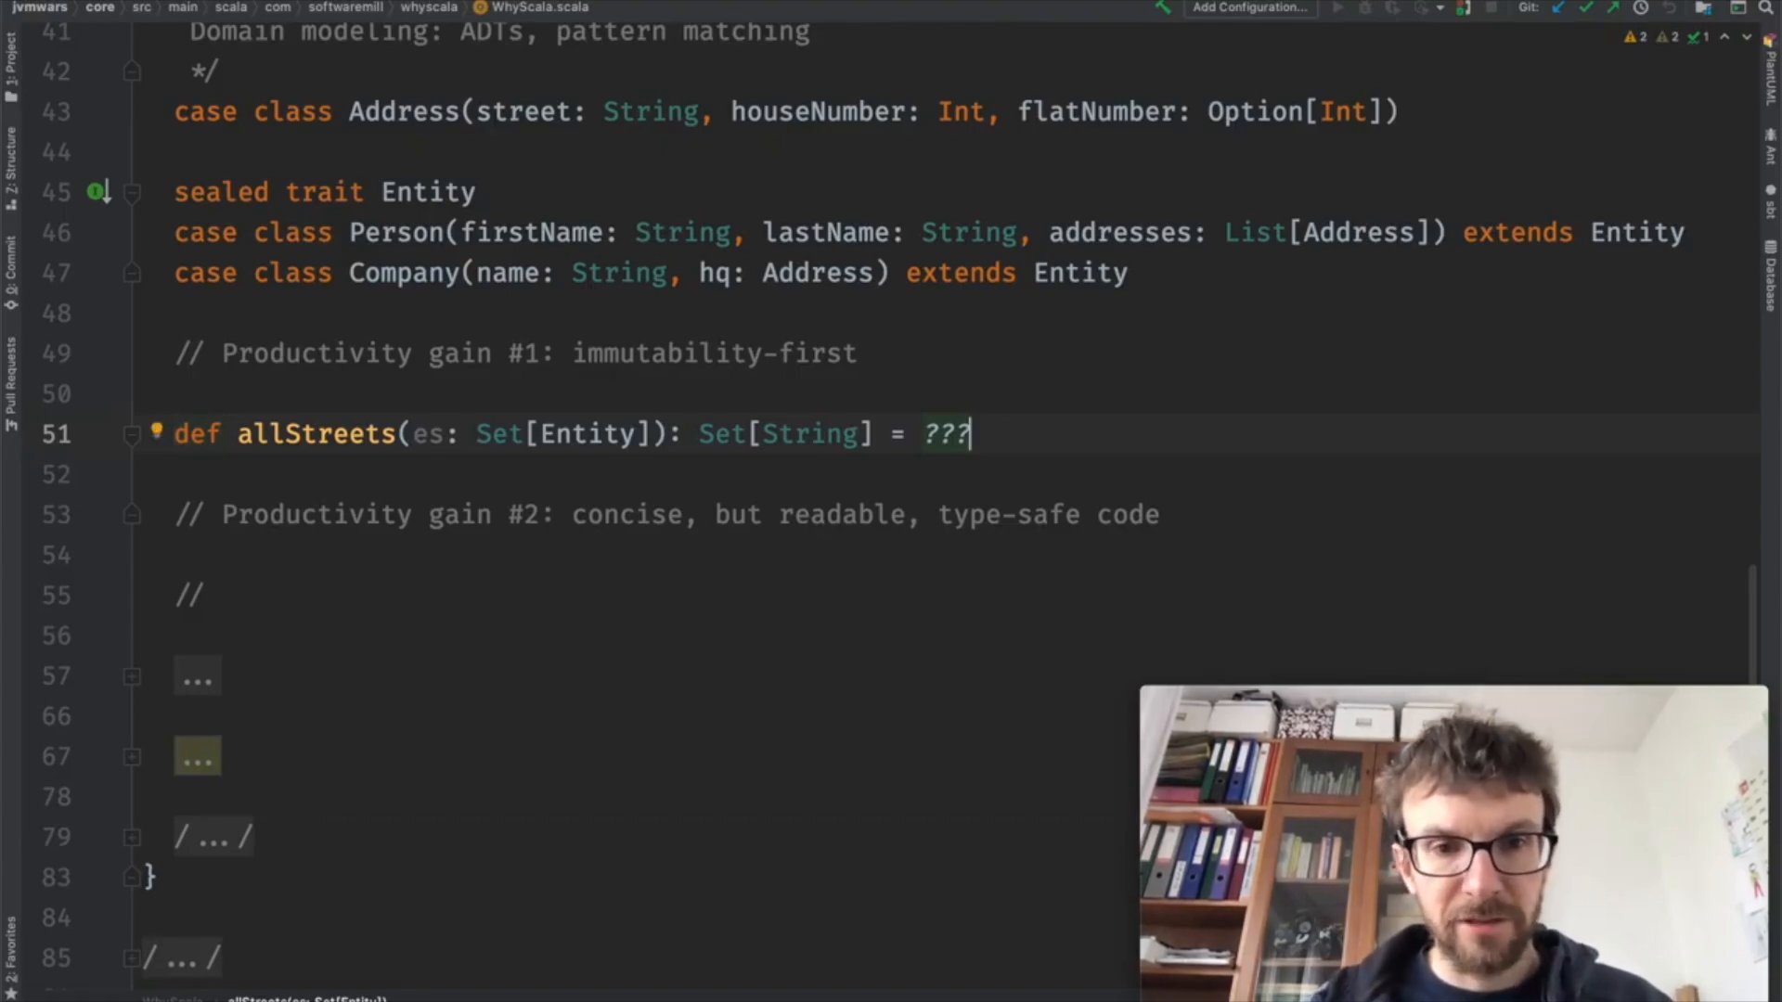
pyautogui.doubleClick(498, 434)
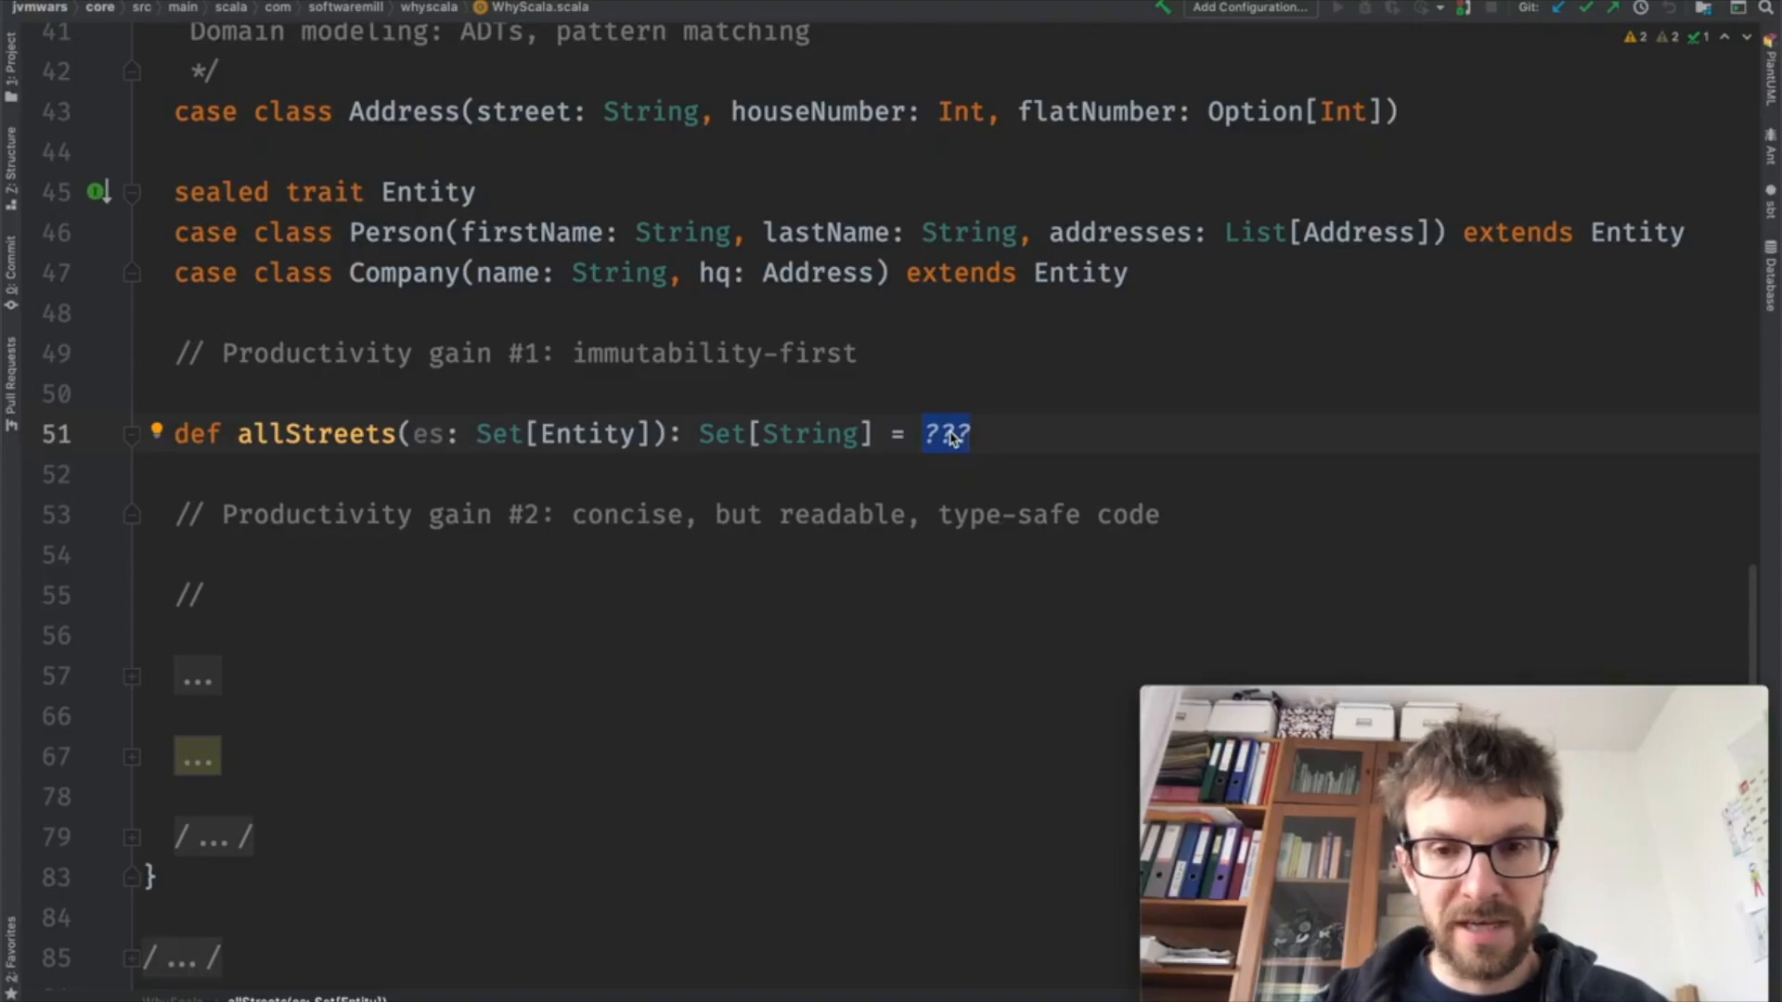
pyautogui.write('es')
pyautogui.click(960, 475)
pyautogui.write('.')
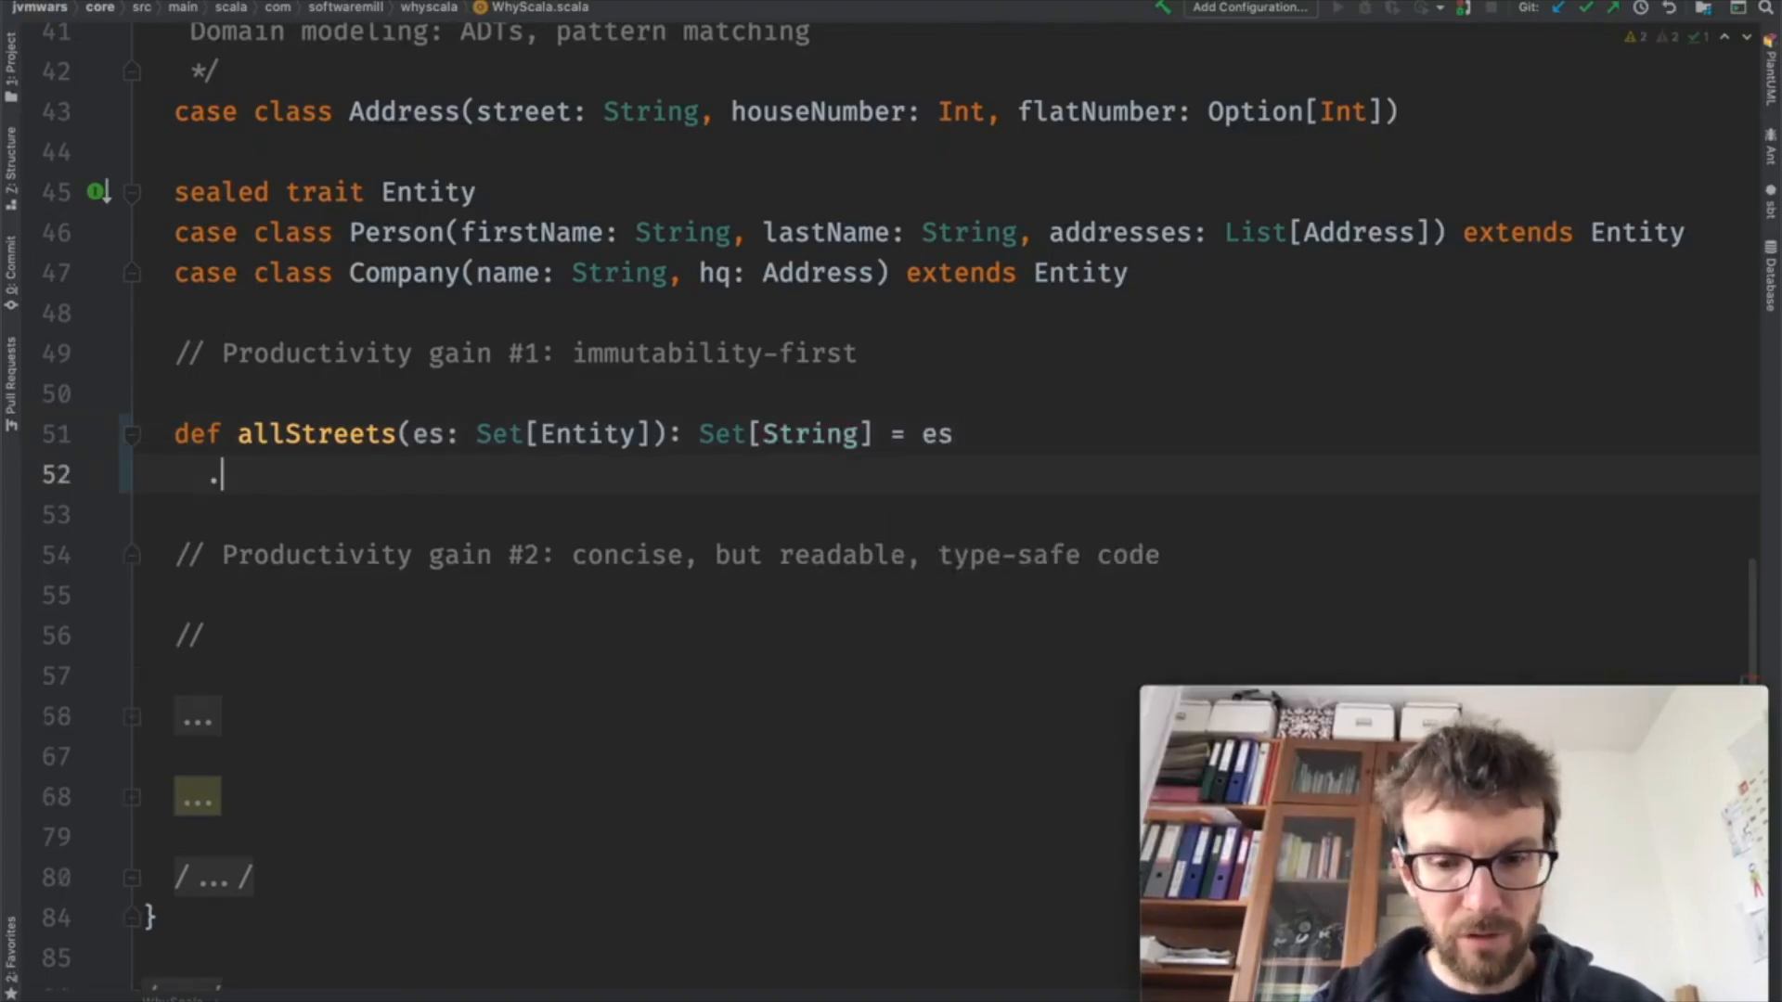
pyautogui.write('flatMap(')
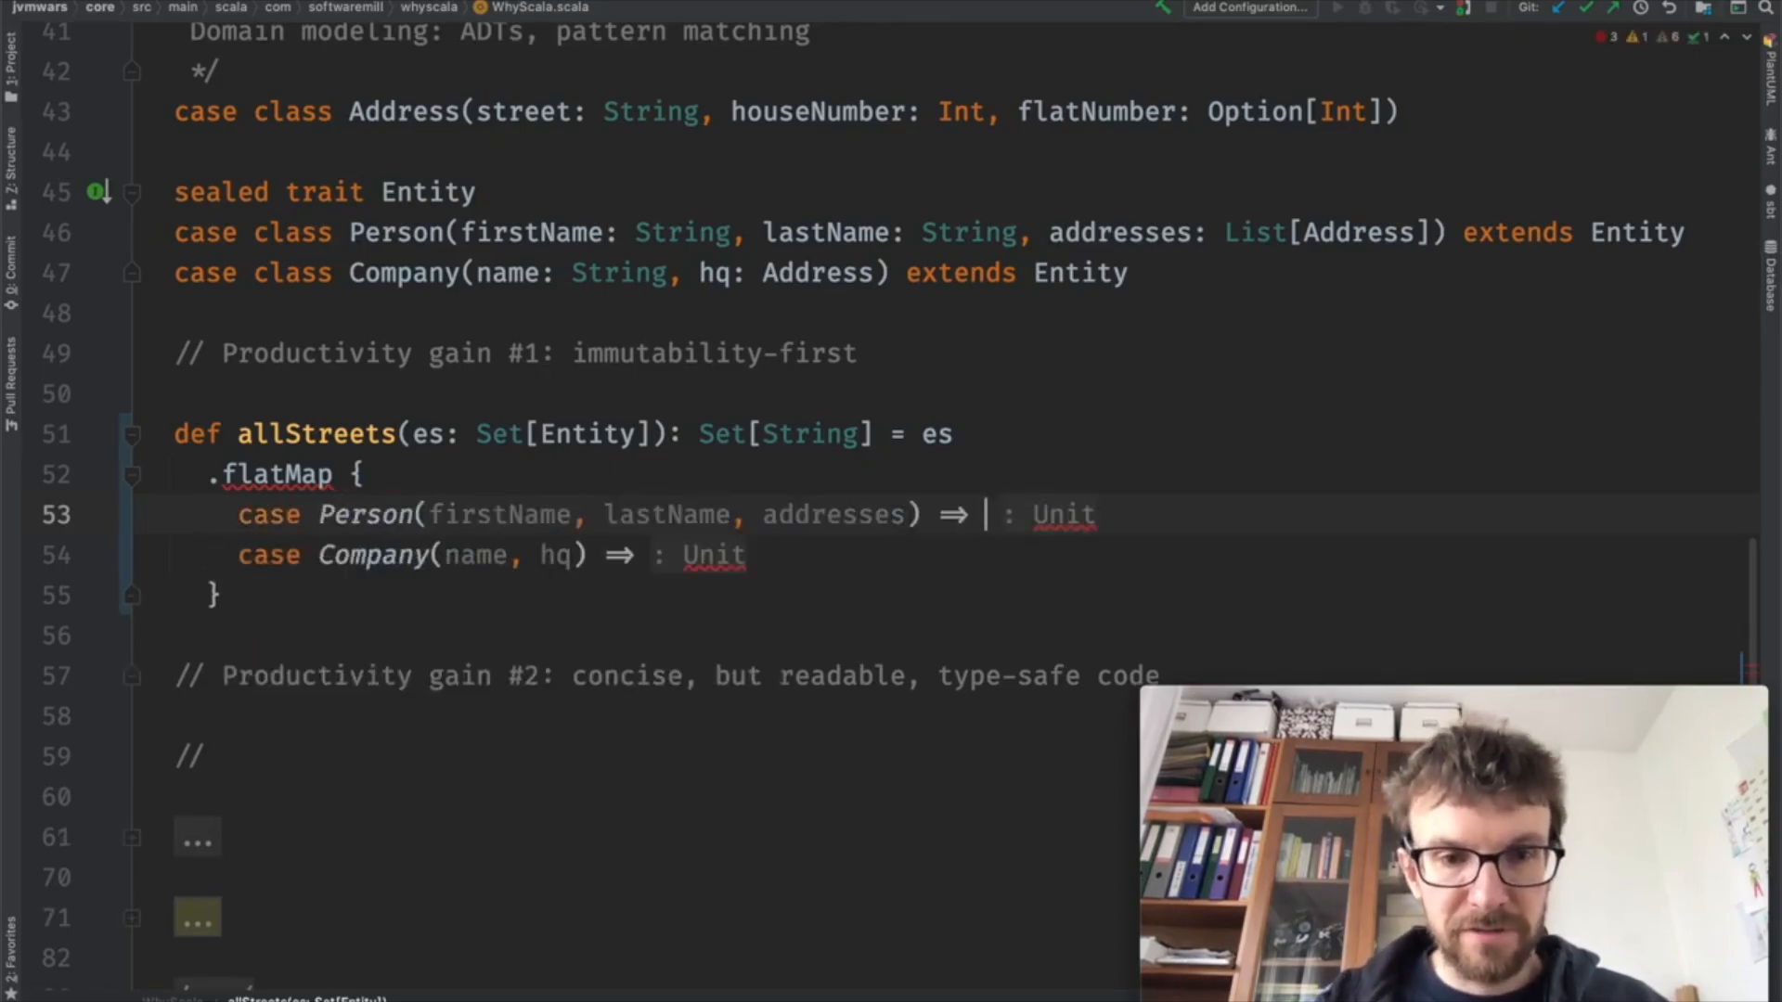
pyautogui.write('addresses.toSet')
pyautogui.click(486, 555)
pyautogui.write('Set(hq')
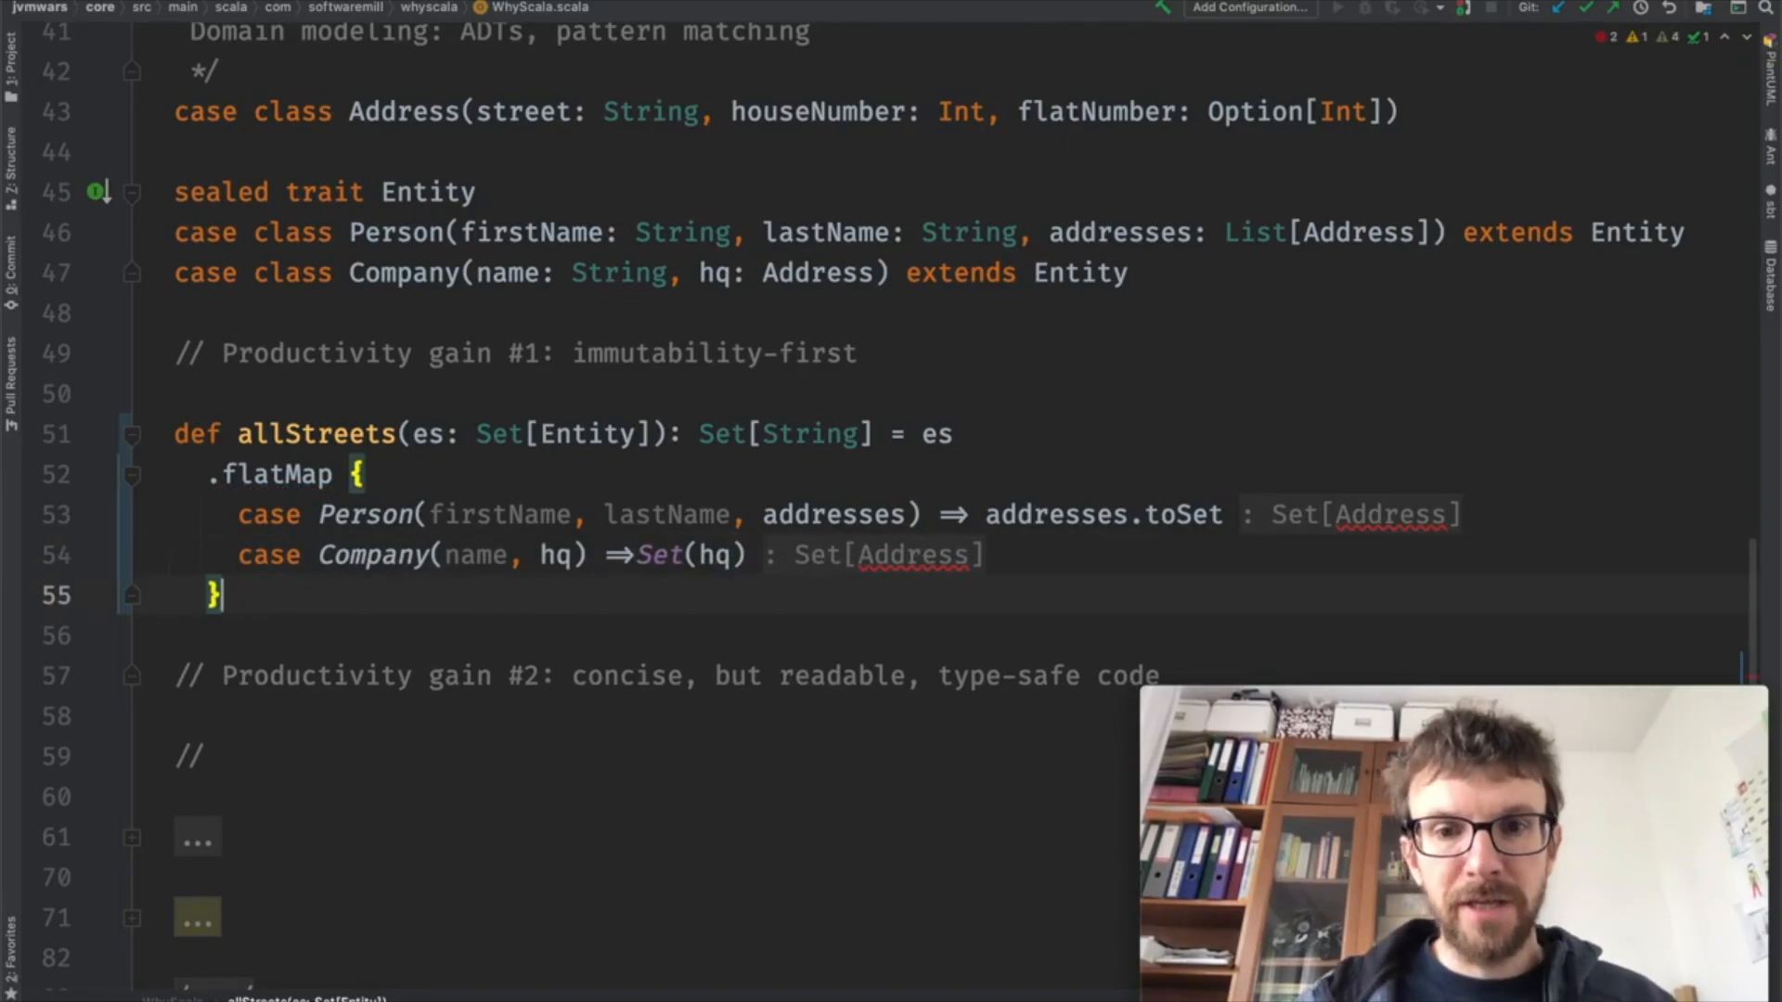
pyautogui.write('.map(')
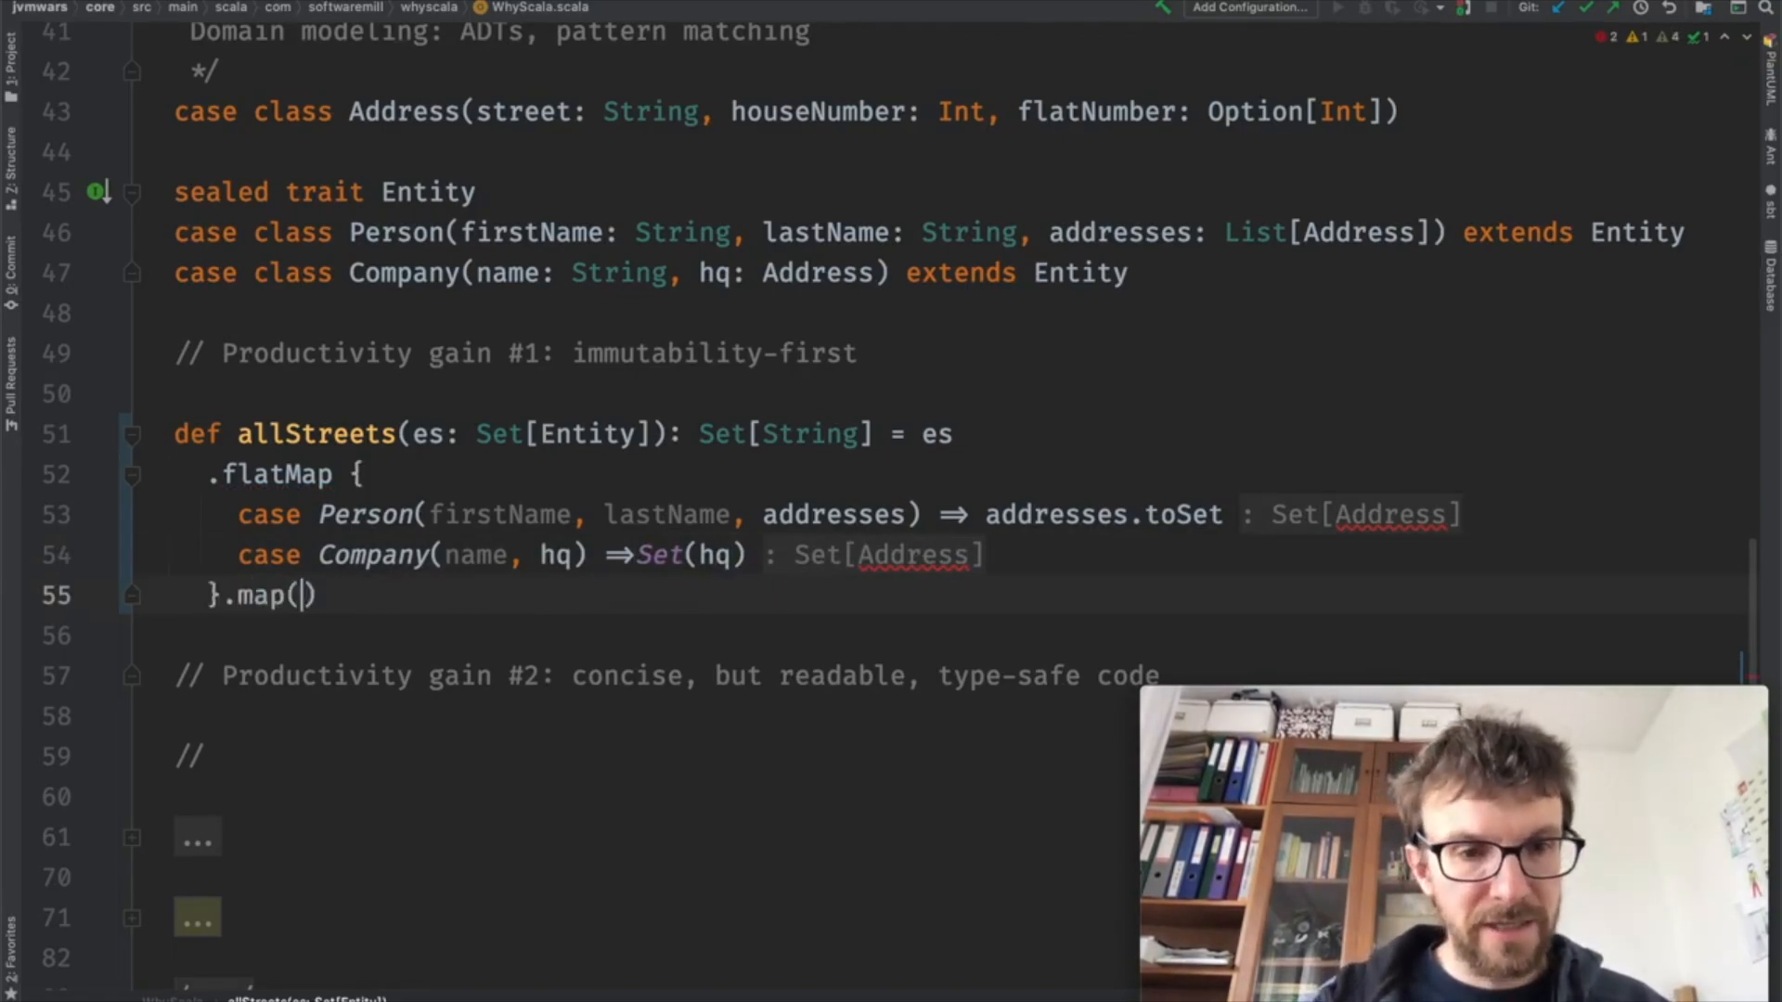
# Step: Complete allStreets with .map(_.street) so addresses yield their street names
pyautogui.write('_.street')
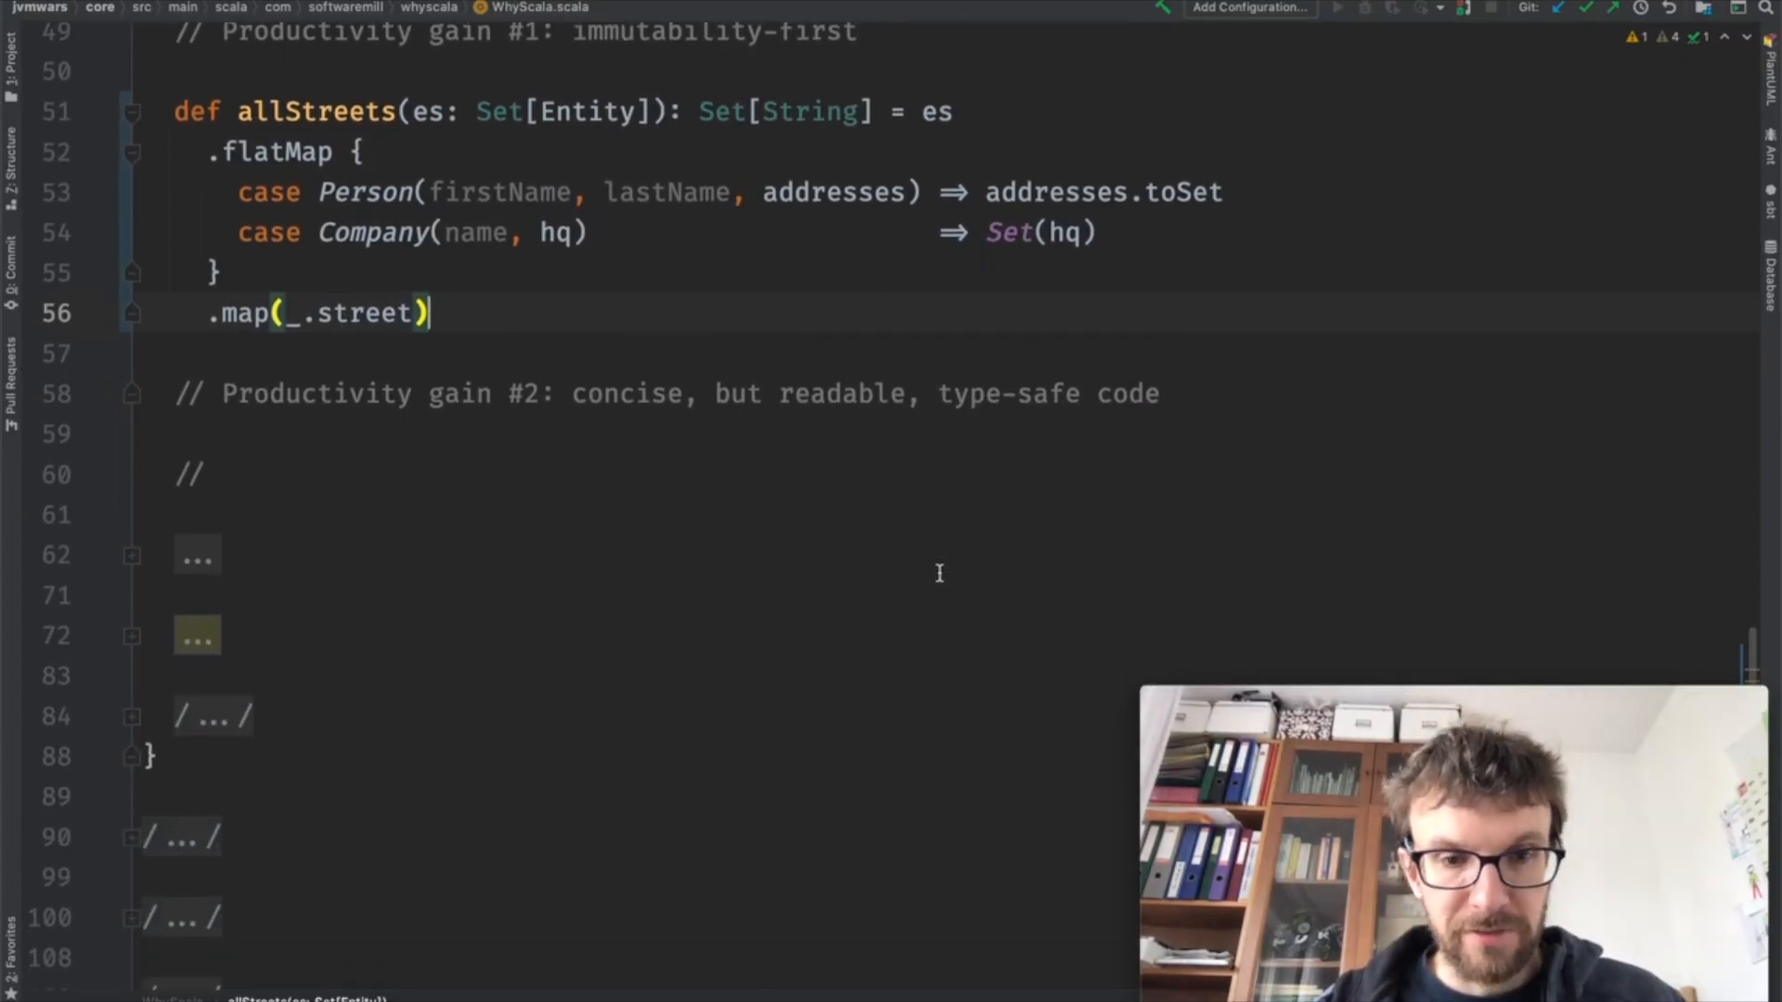
# Step: Expand the folded ValidationResponse code with derived addressEncoder and responseDecoder implicits
pyautogui.click(519, 393)
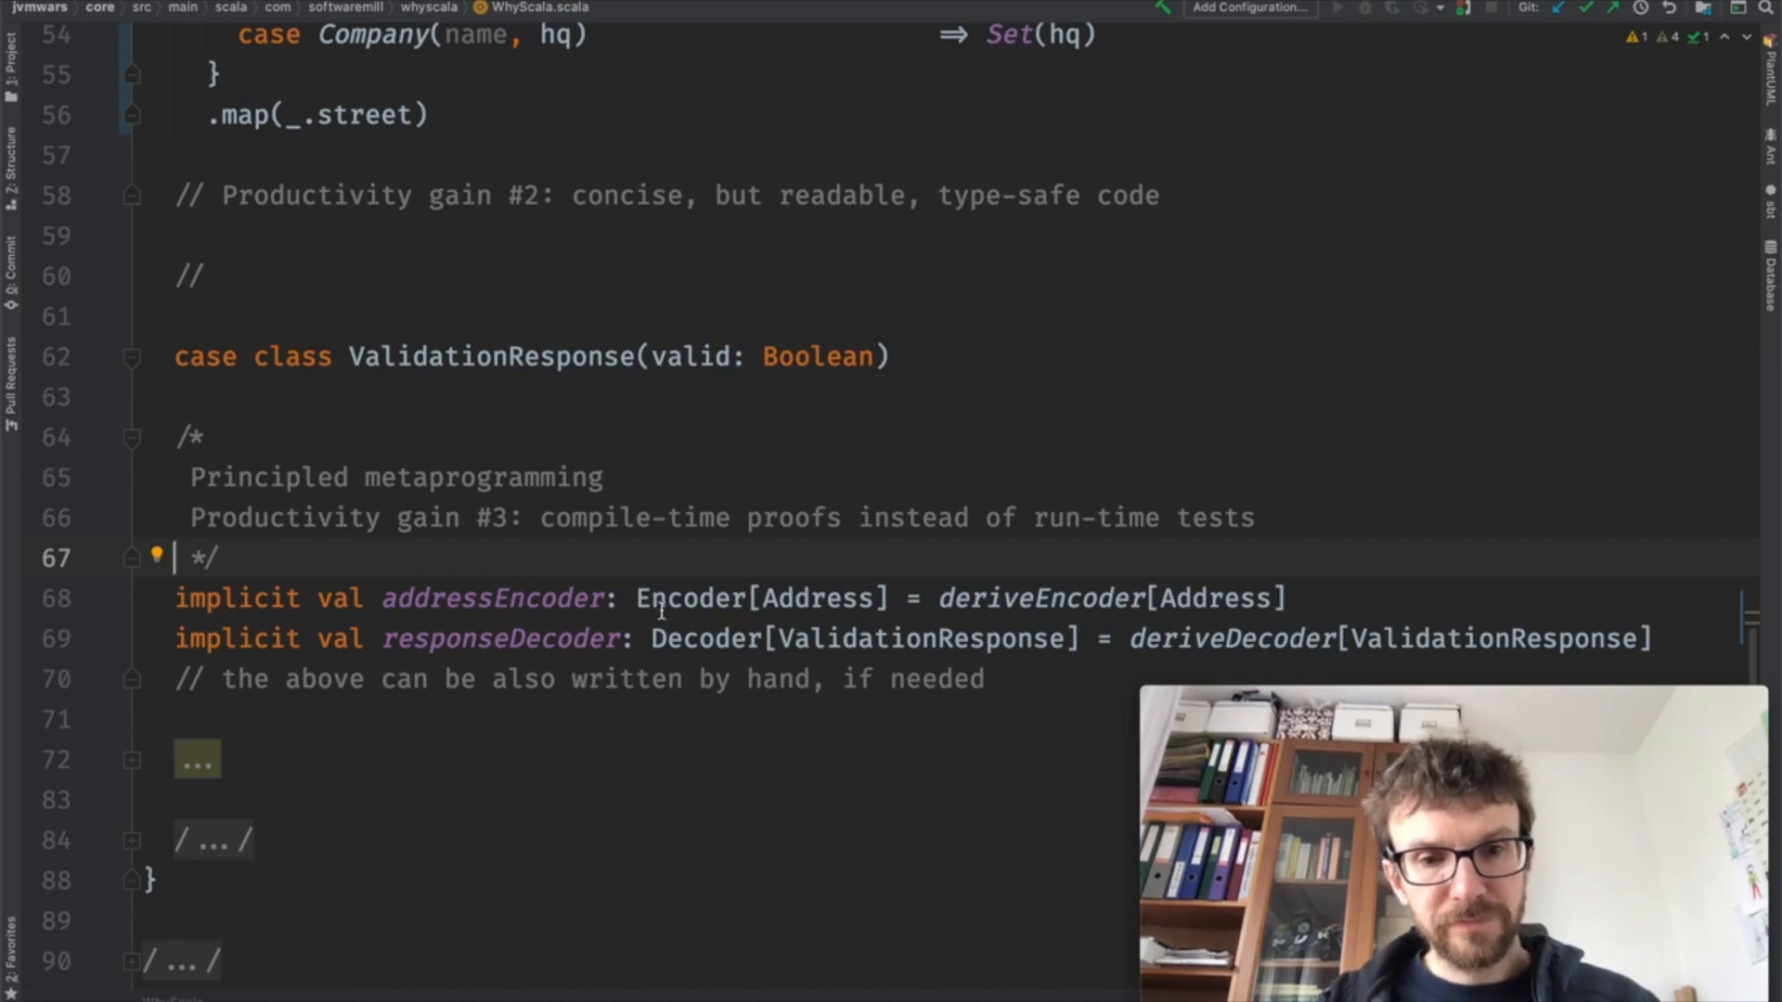
pyautogui.doubleClick(1040, 598)
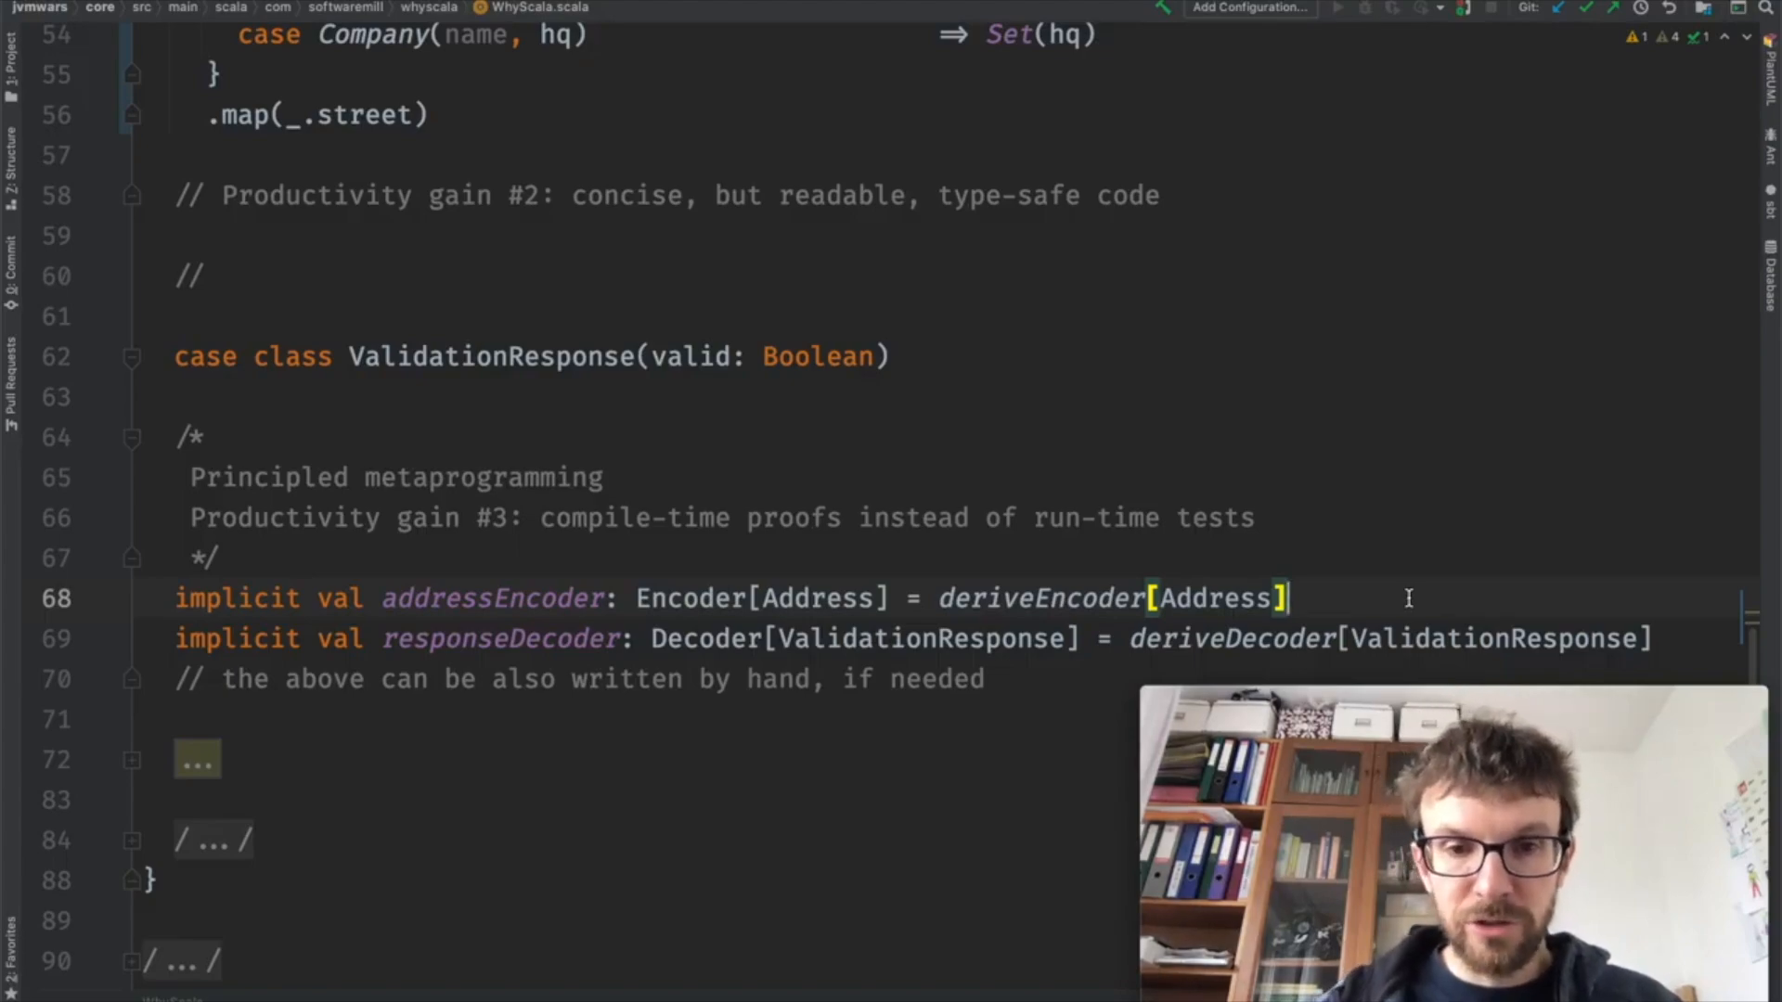
pyautogui.doubleClick(815, 598)
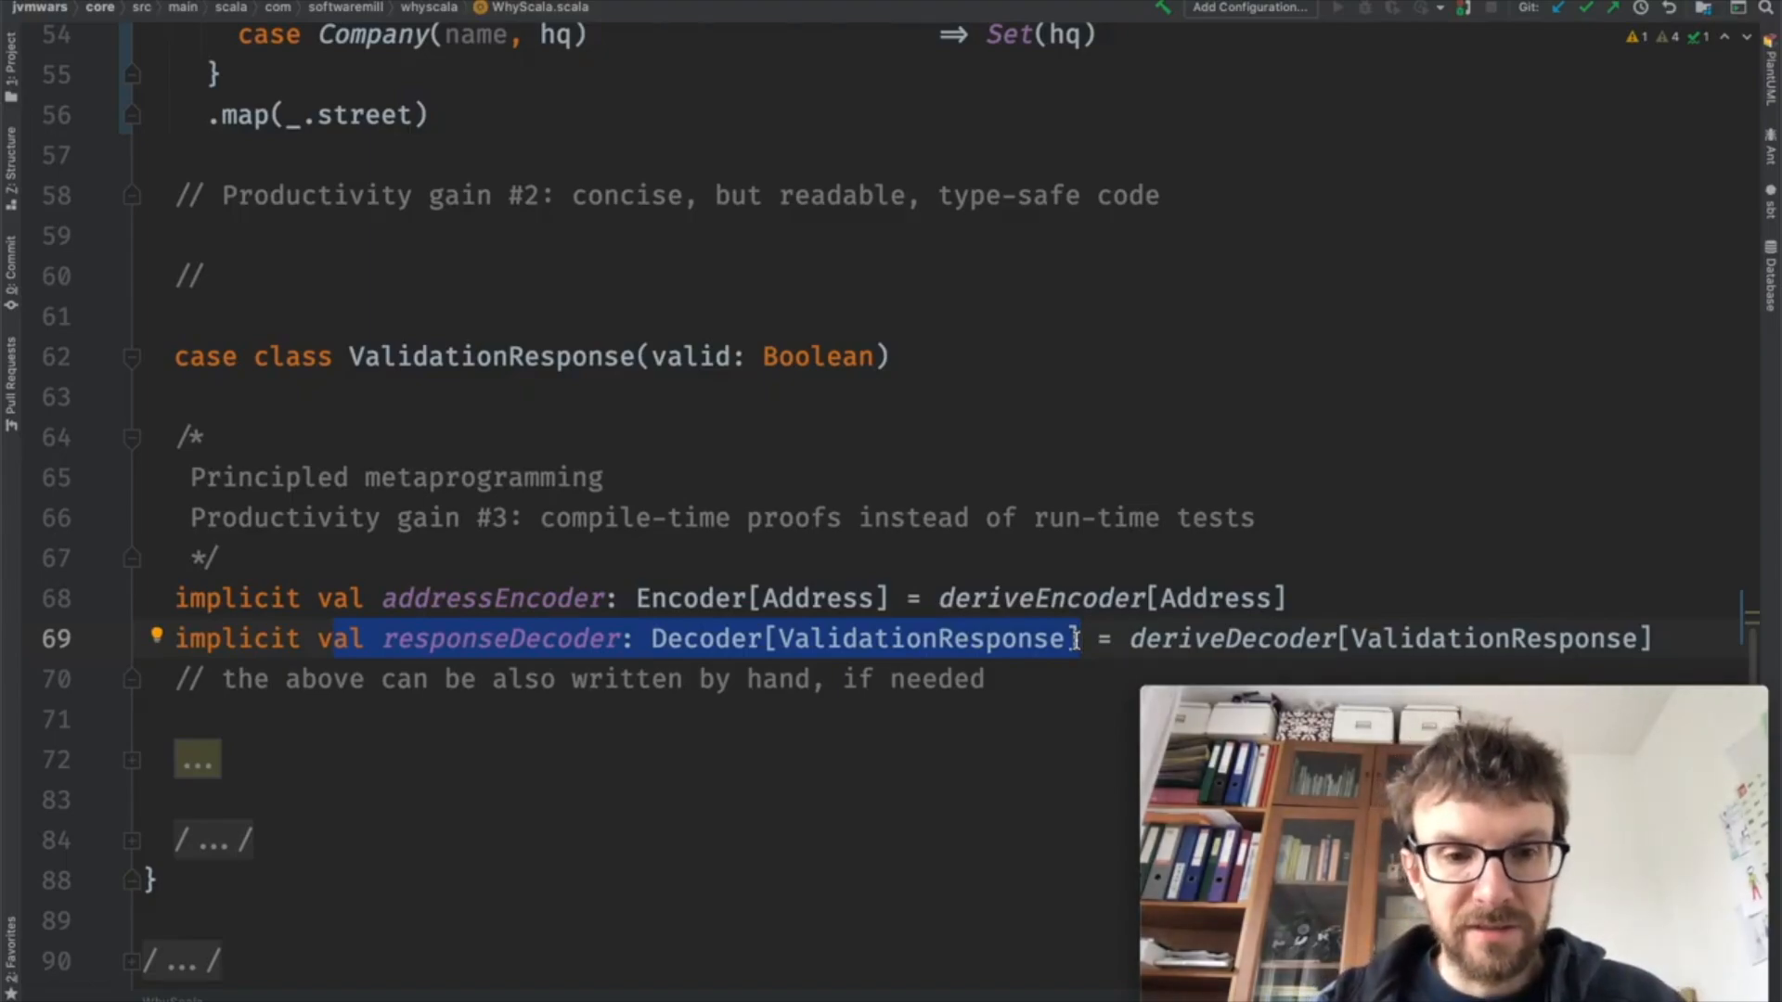
pyautogui.scroll(-3)
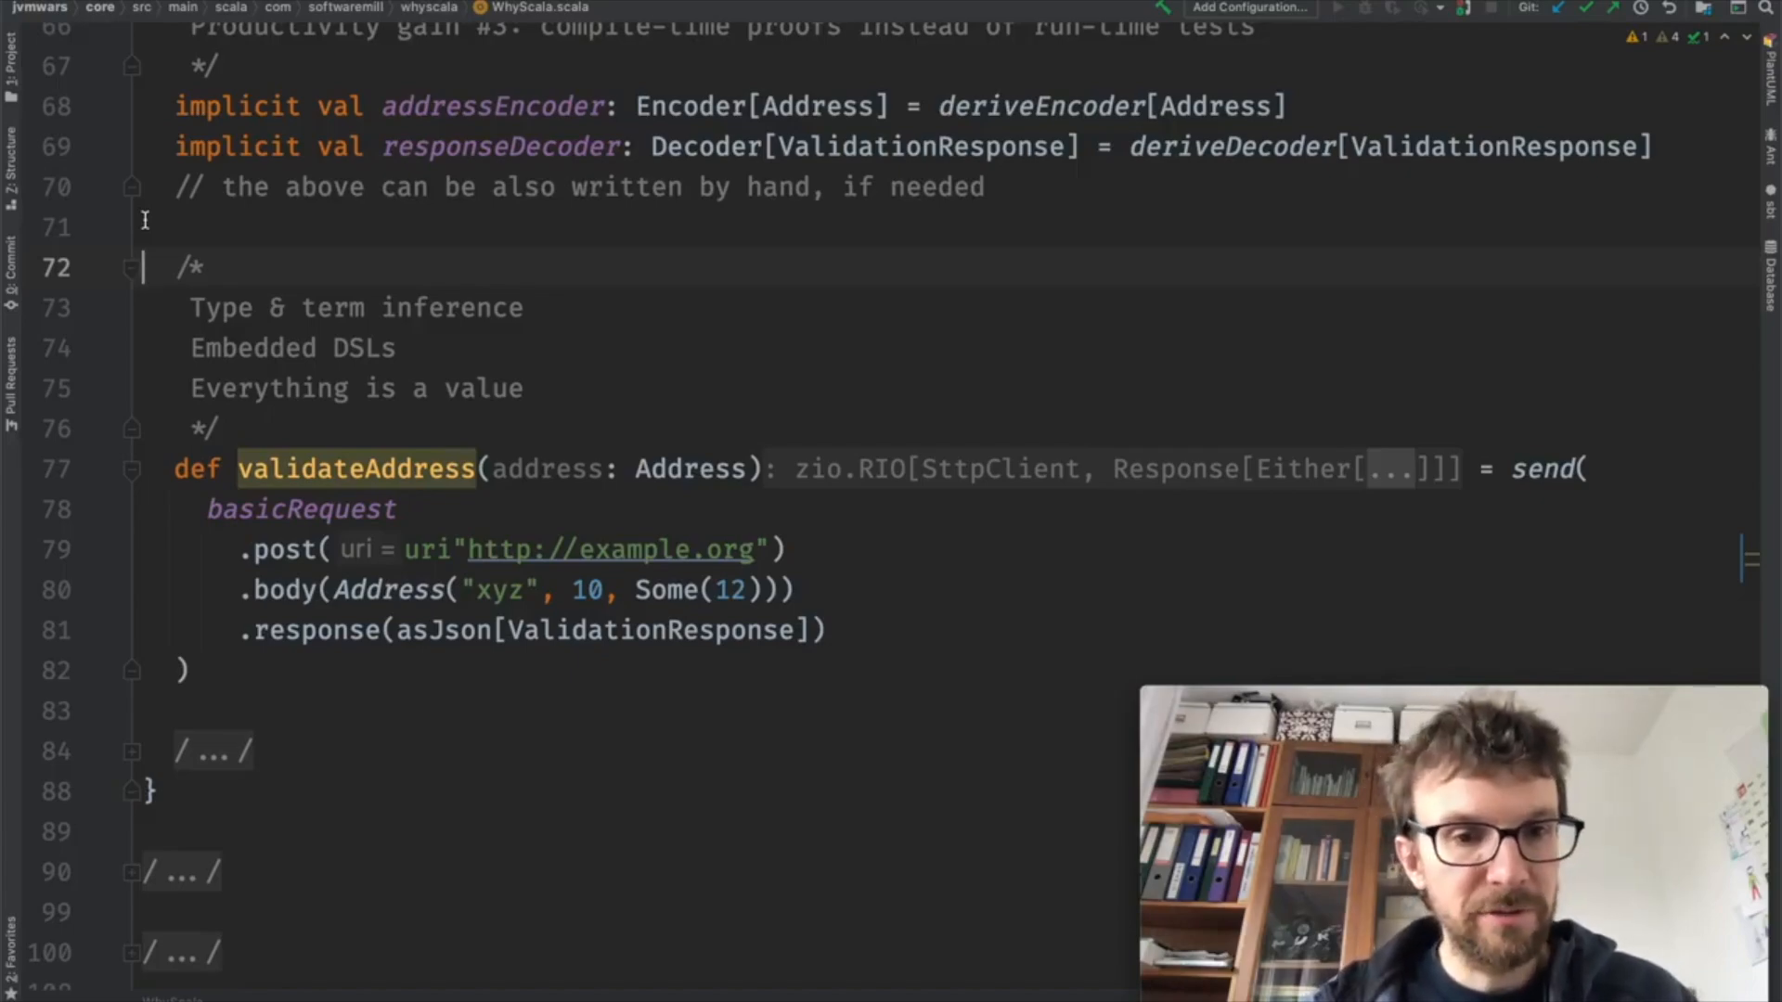
pyautogui.moveTo(206, 508)
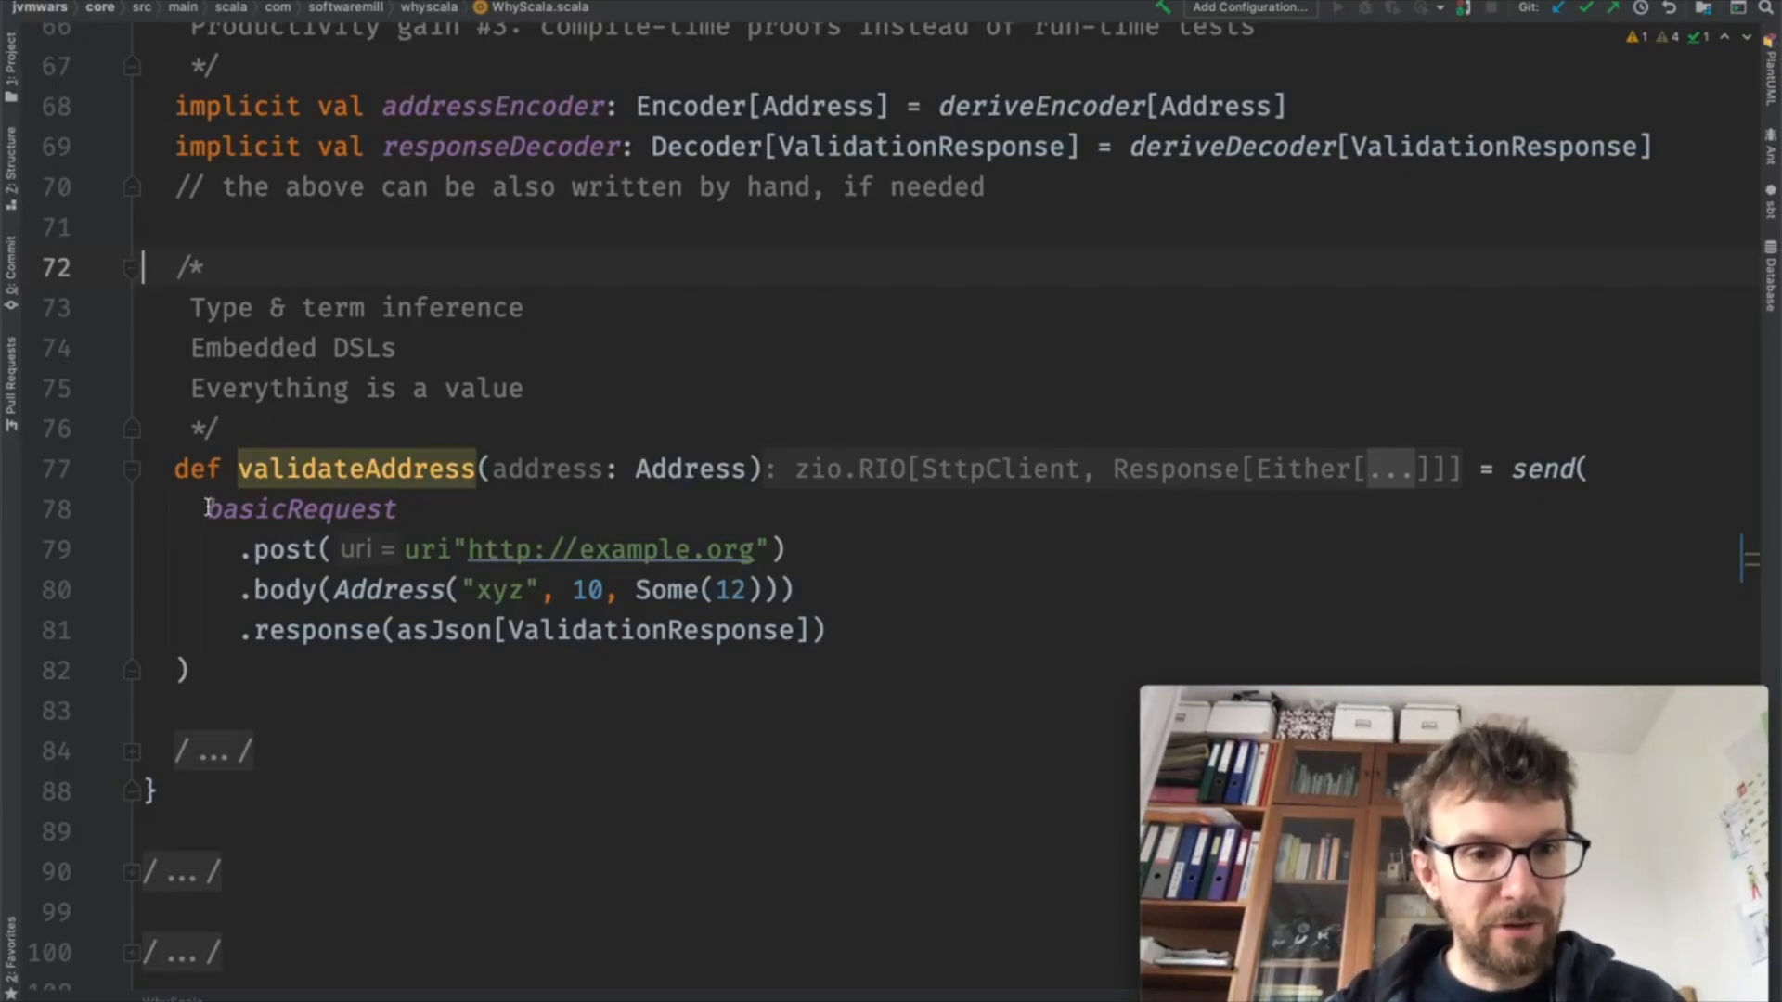
pyautogui.moveTo(206, 509); pyautogui.dragTo(829, 632)
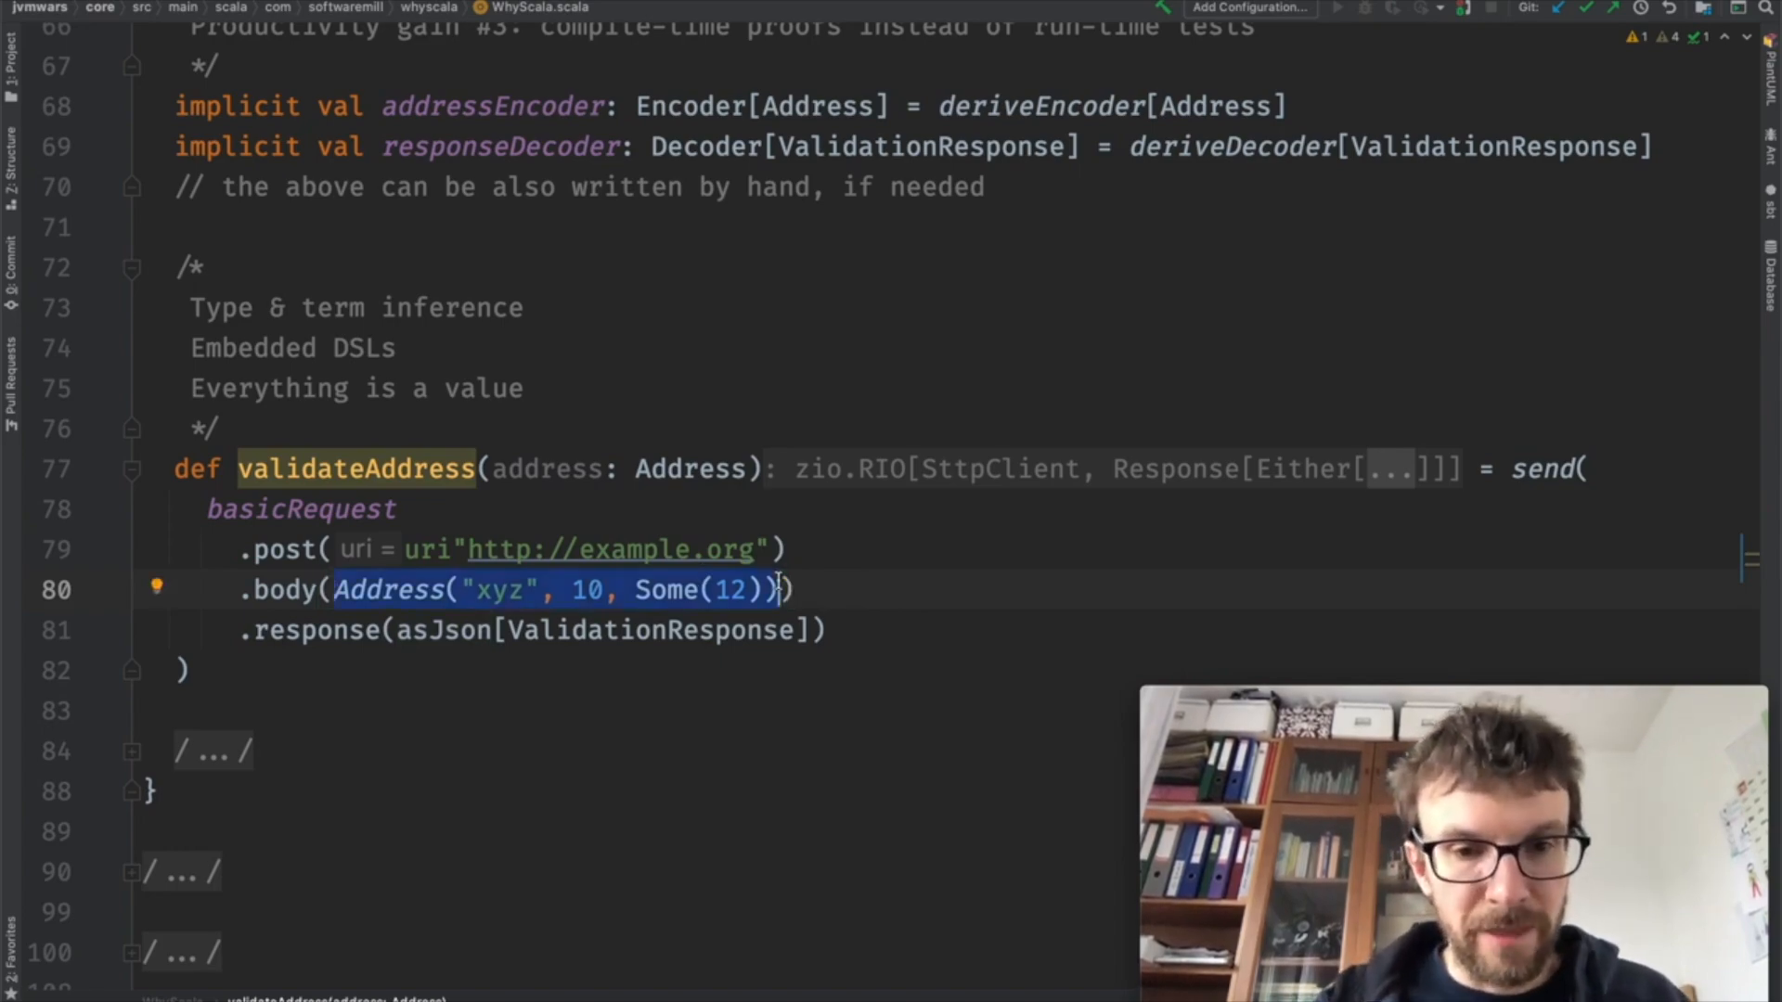
pyautogui.click(331, 588)
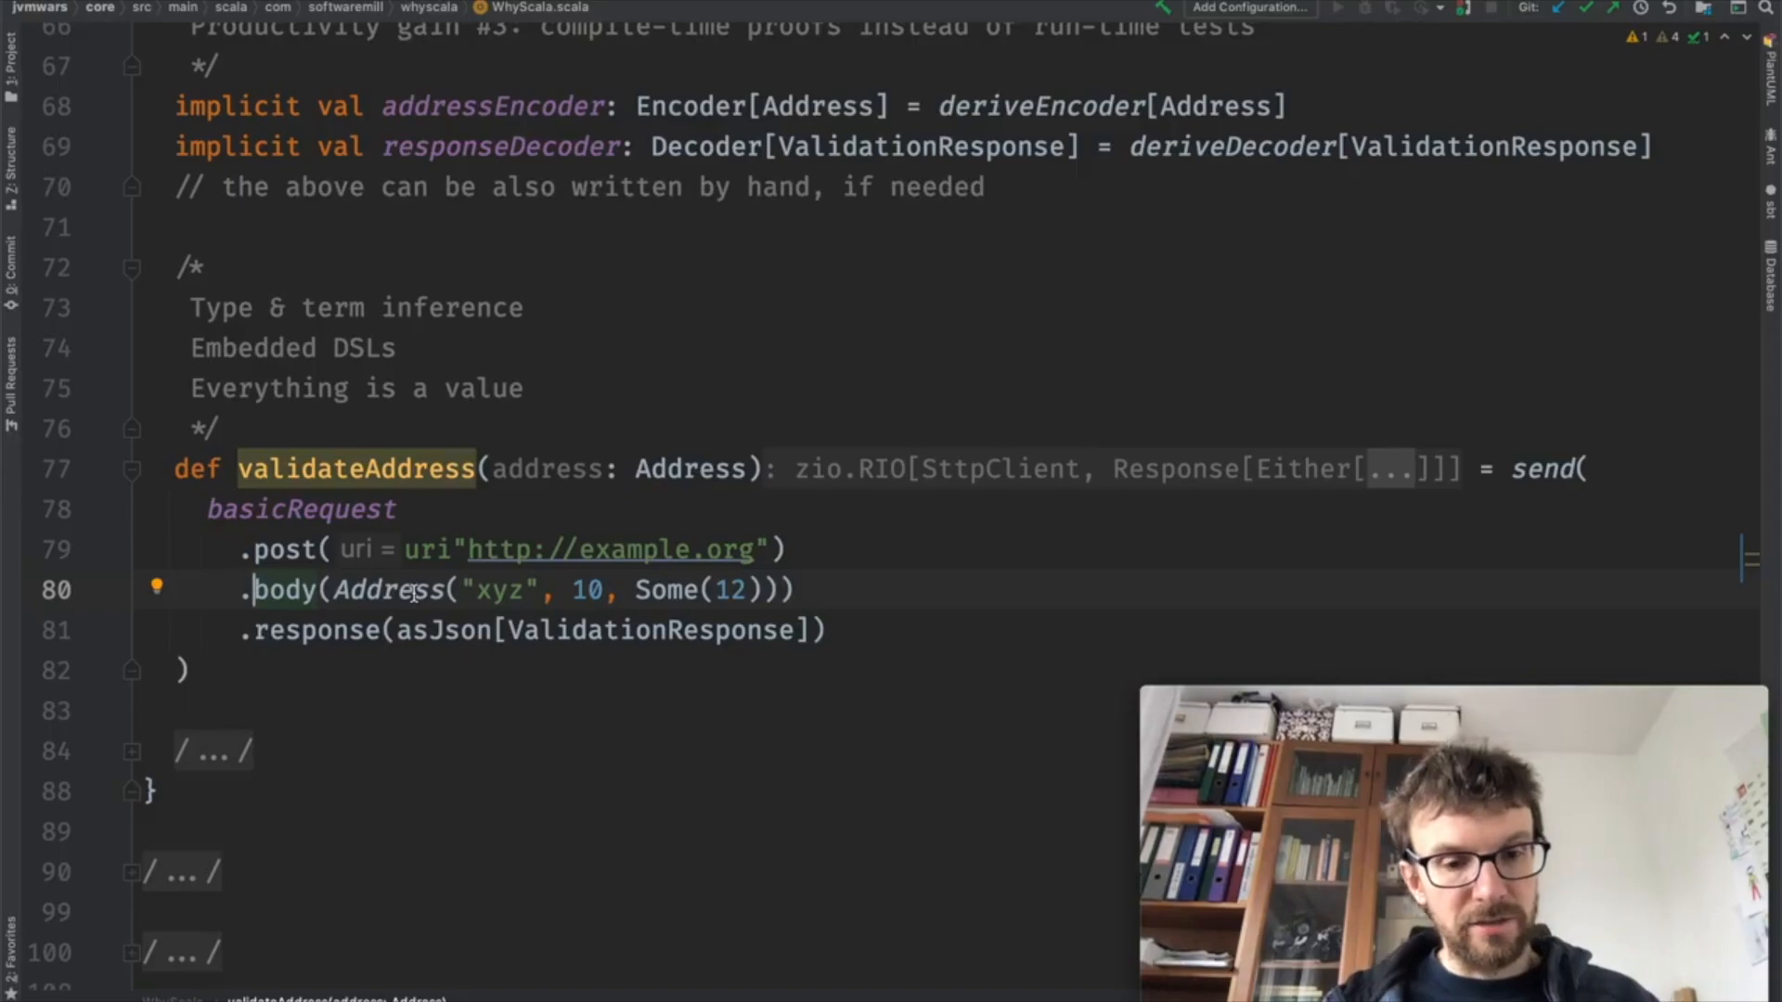
pyautogui.doubleClick(286, 588)
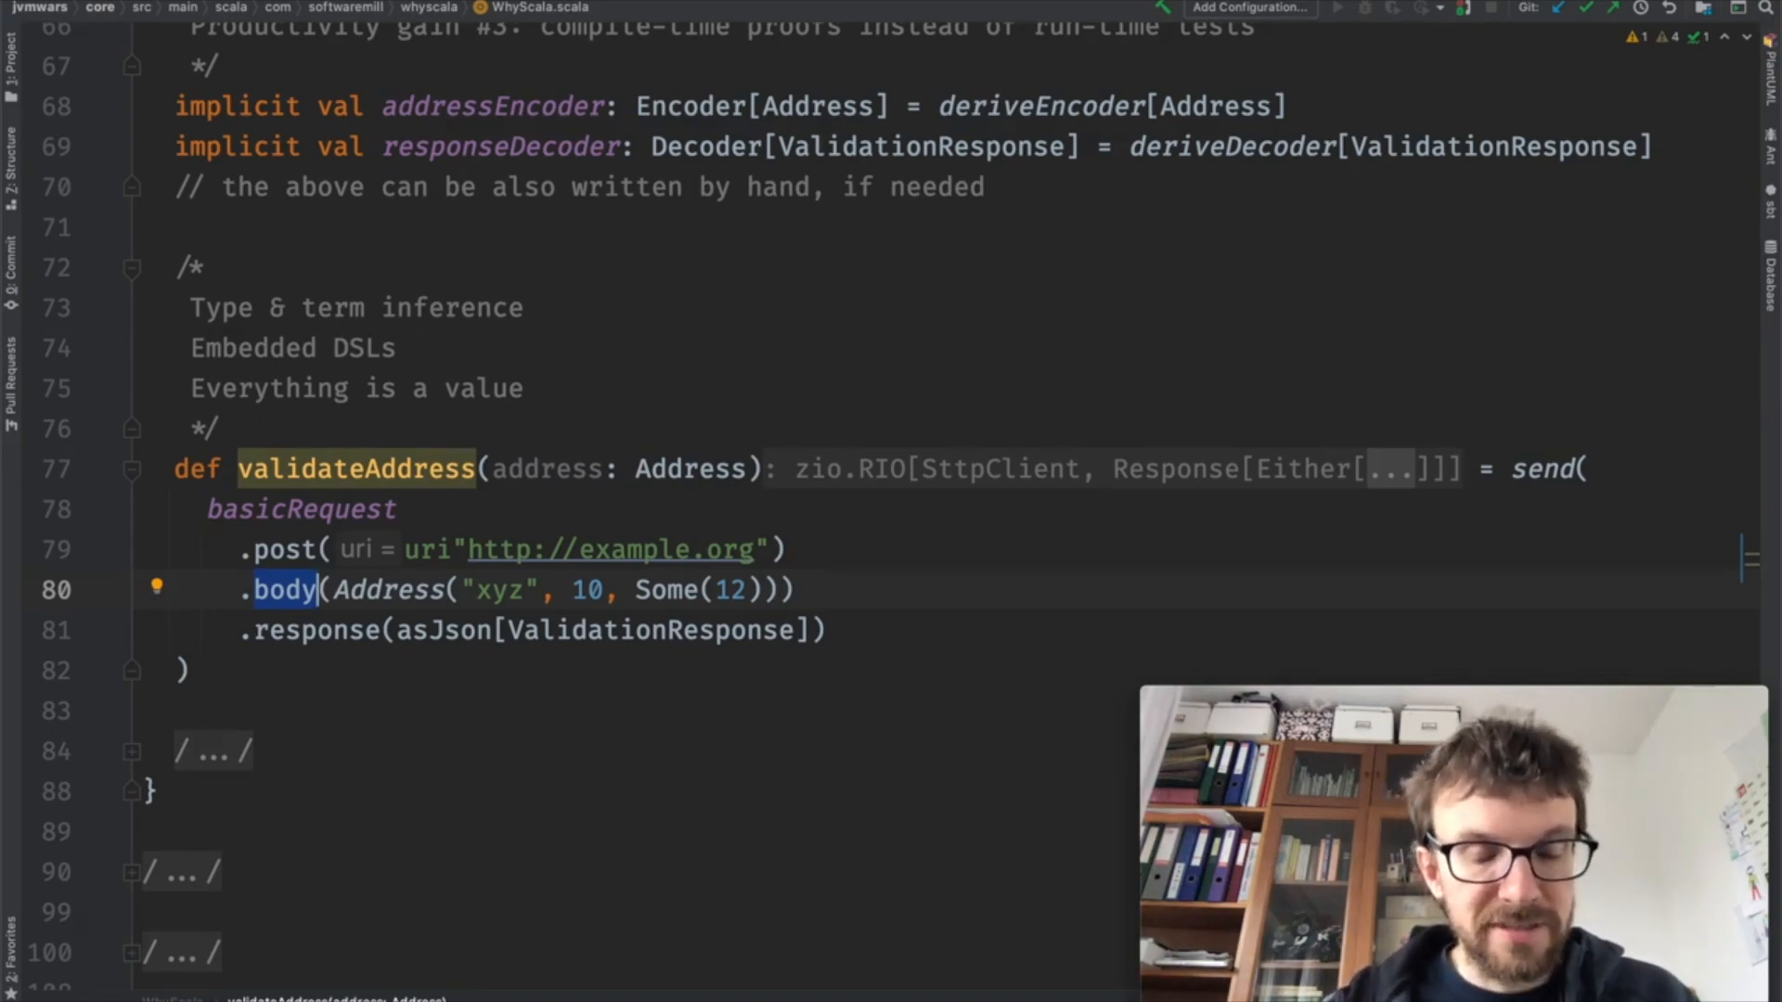
pyautogui.moveTo(91, 644)
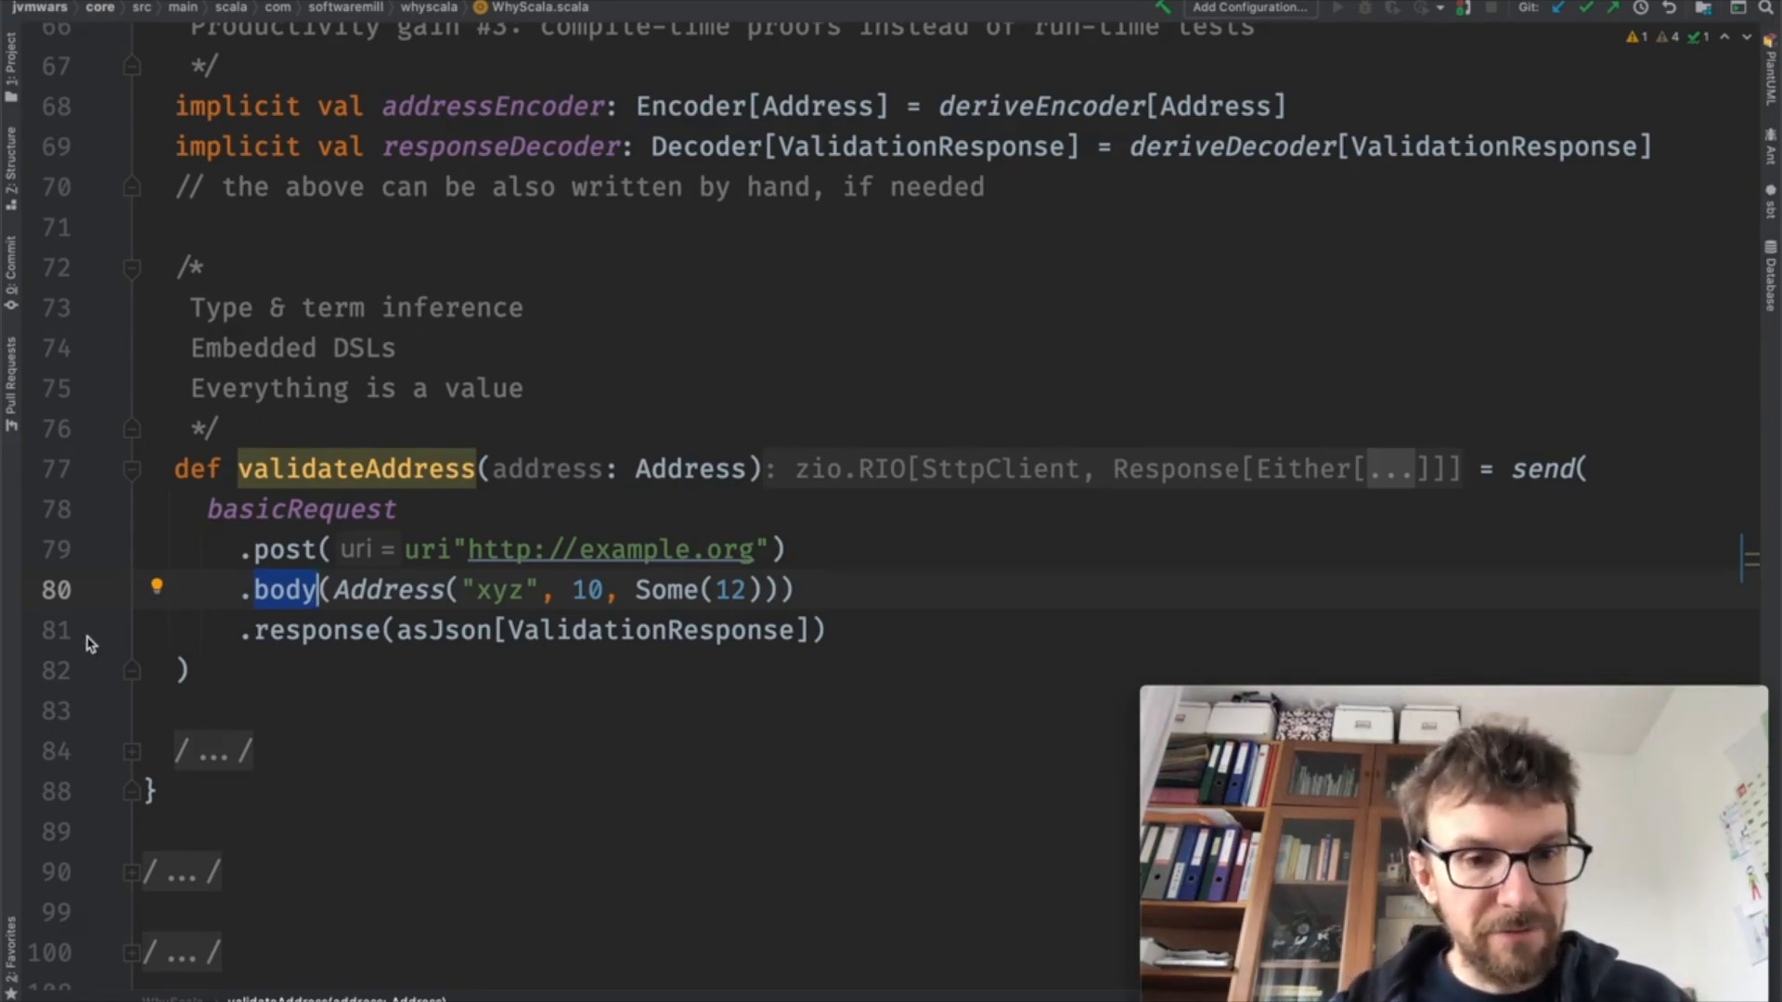
pyautogui.click(329, 631)
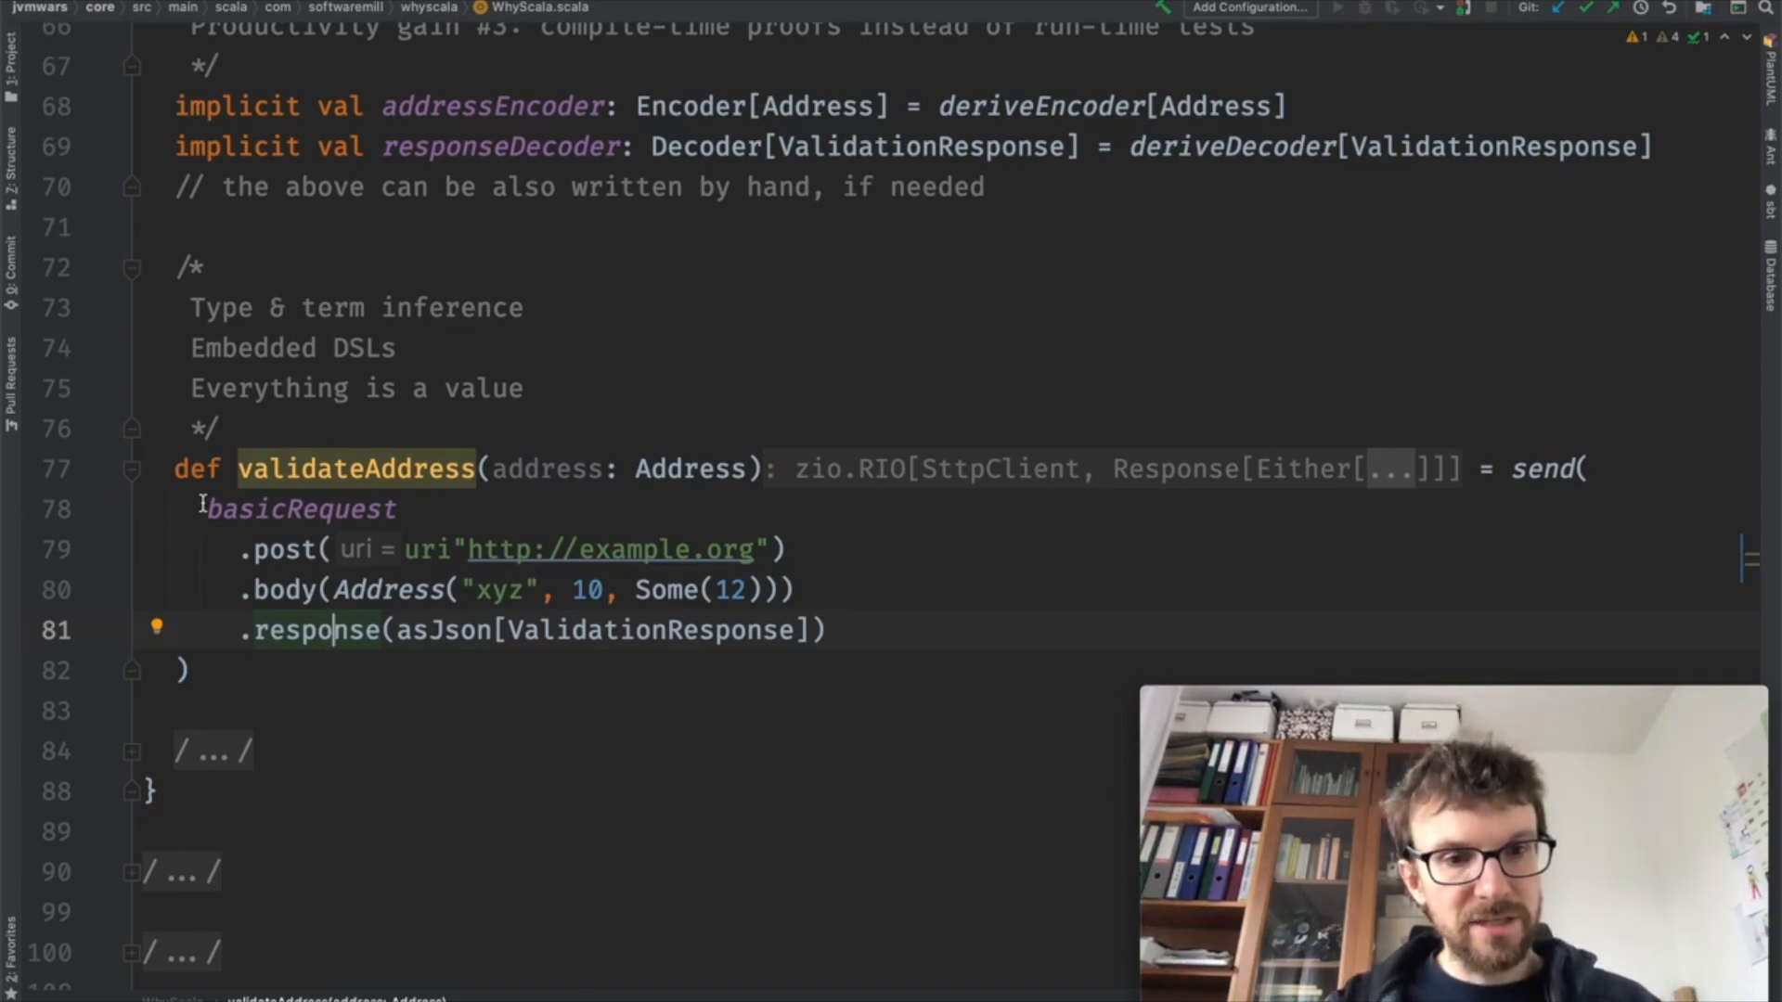
pyautogui.moveTo(206, 509); pyautogui.dragTo(830, 632)
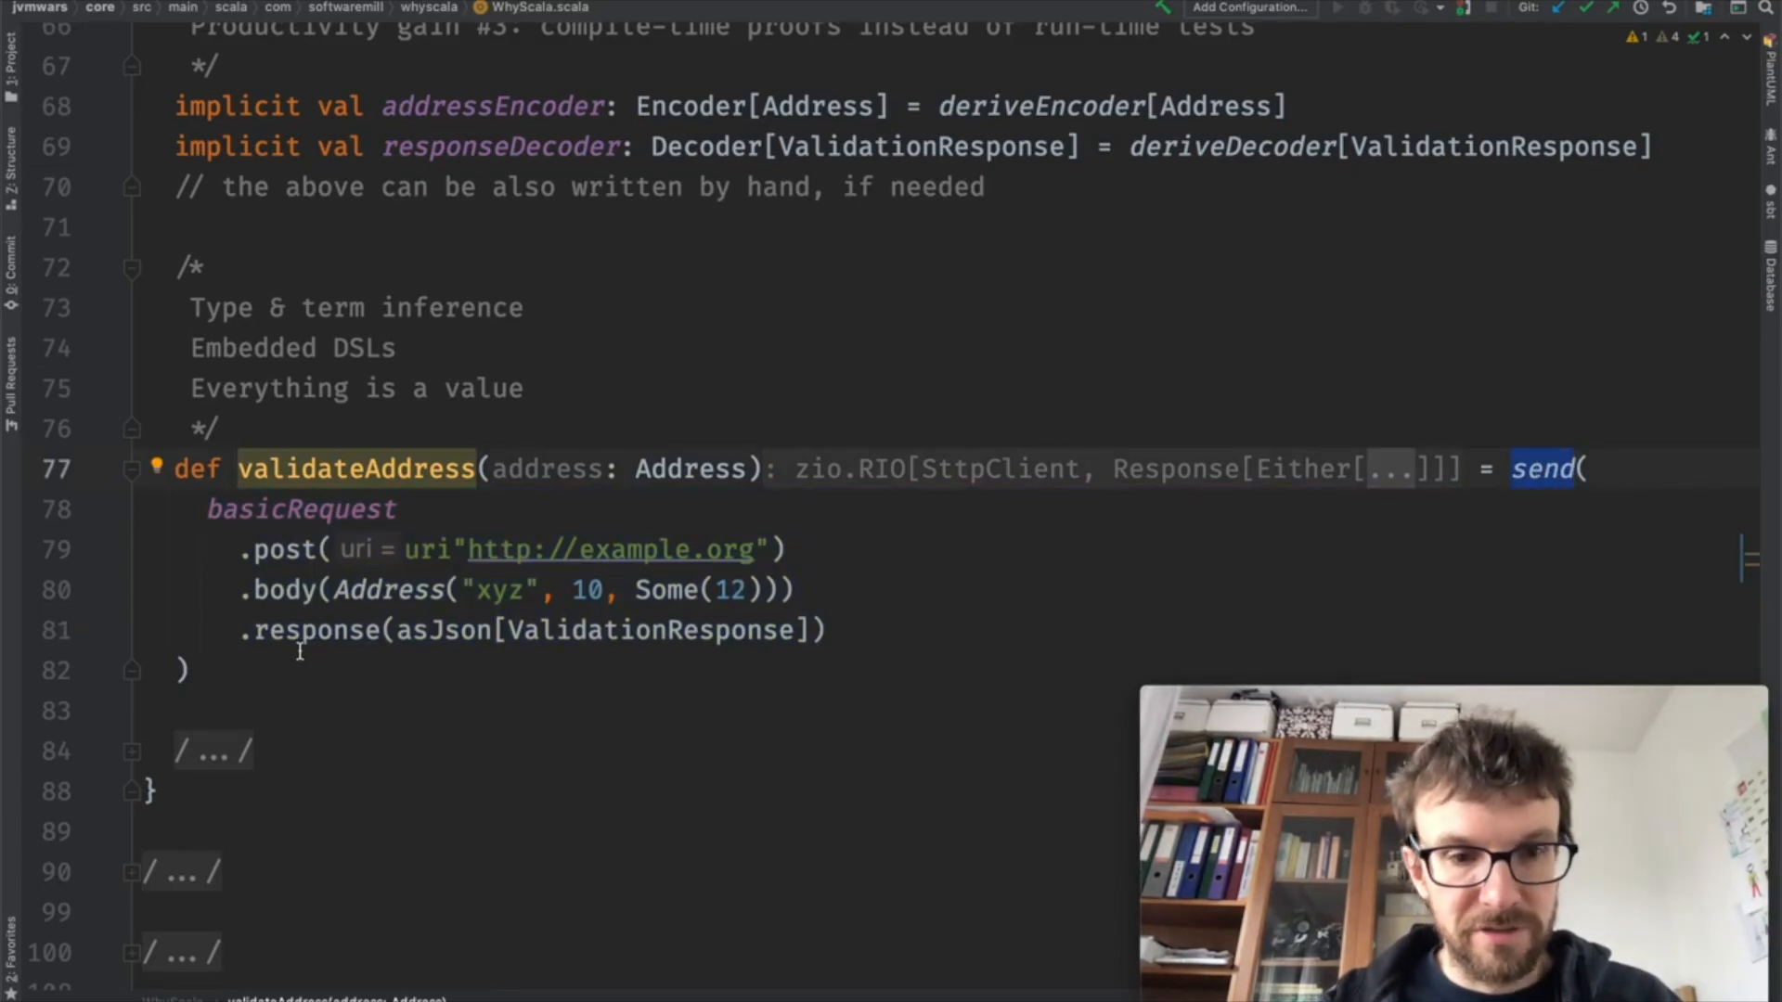
pyautogui.click(131, 750)
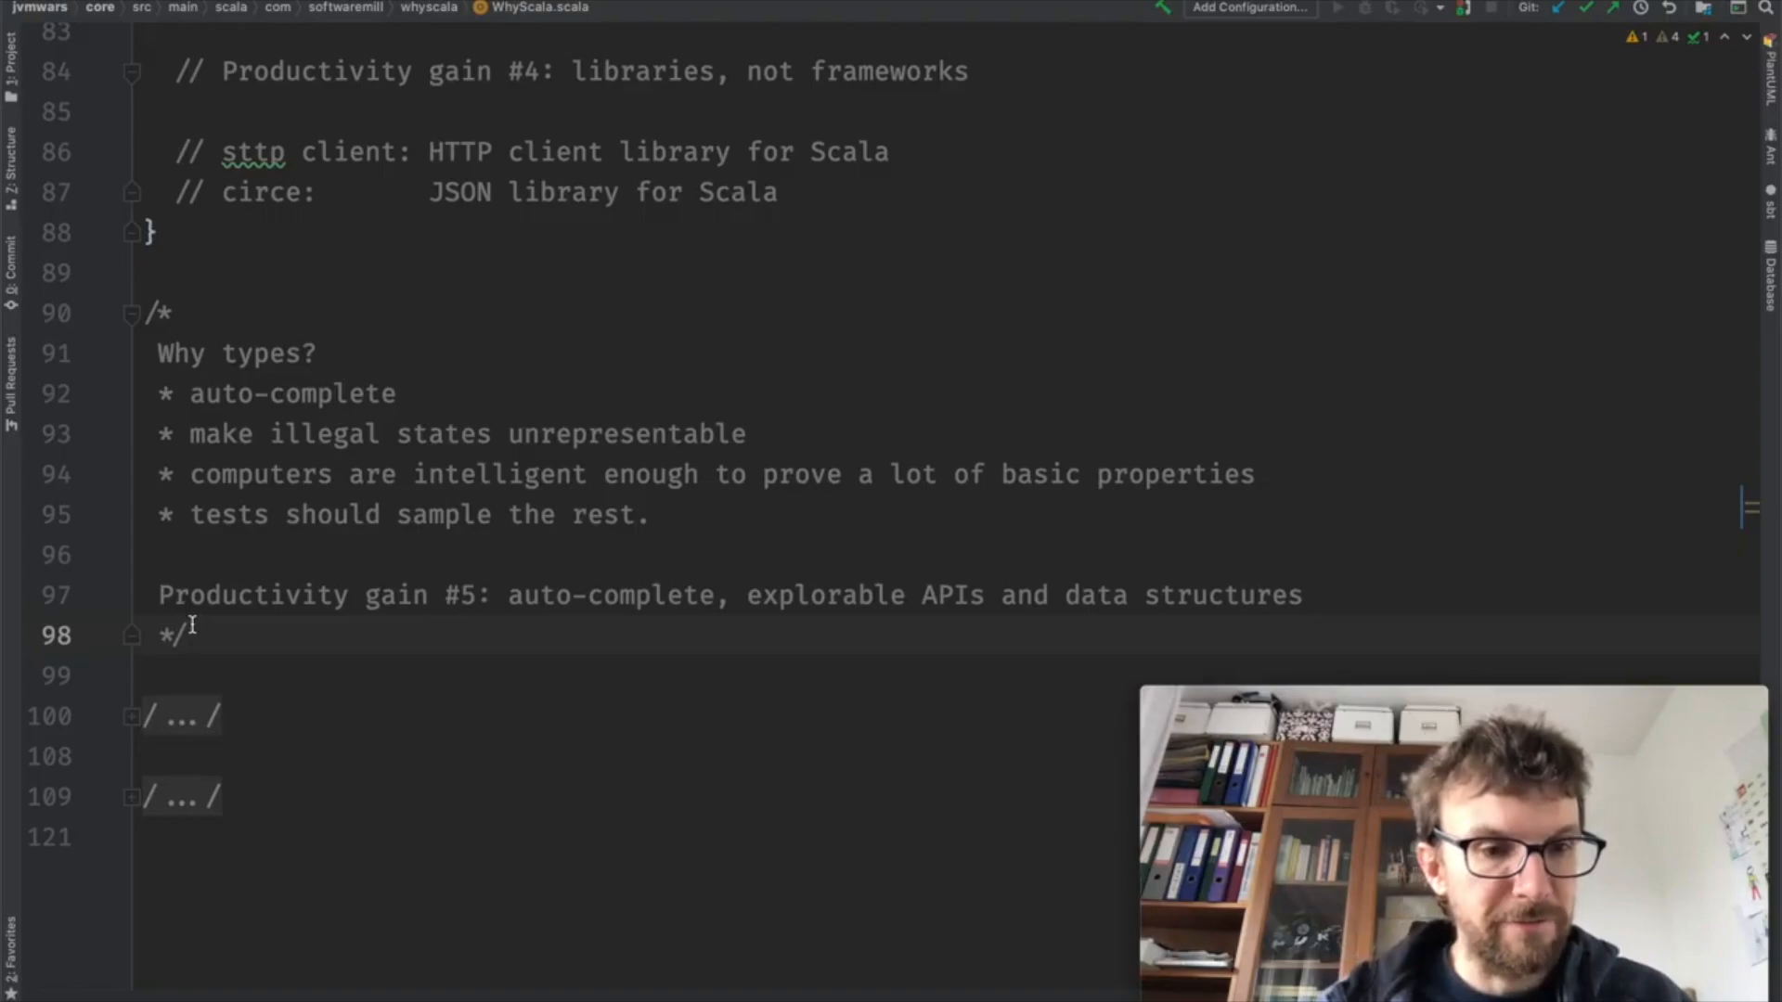
pyautogui.click(130, 717)
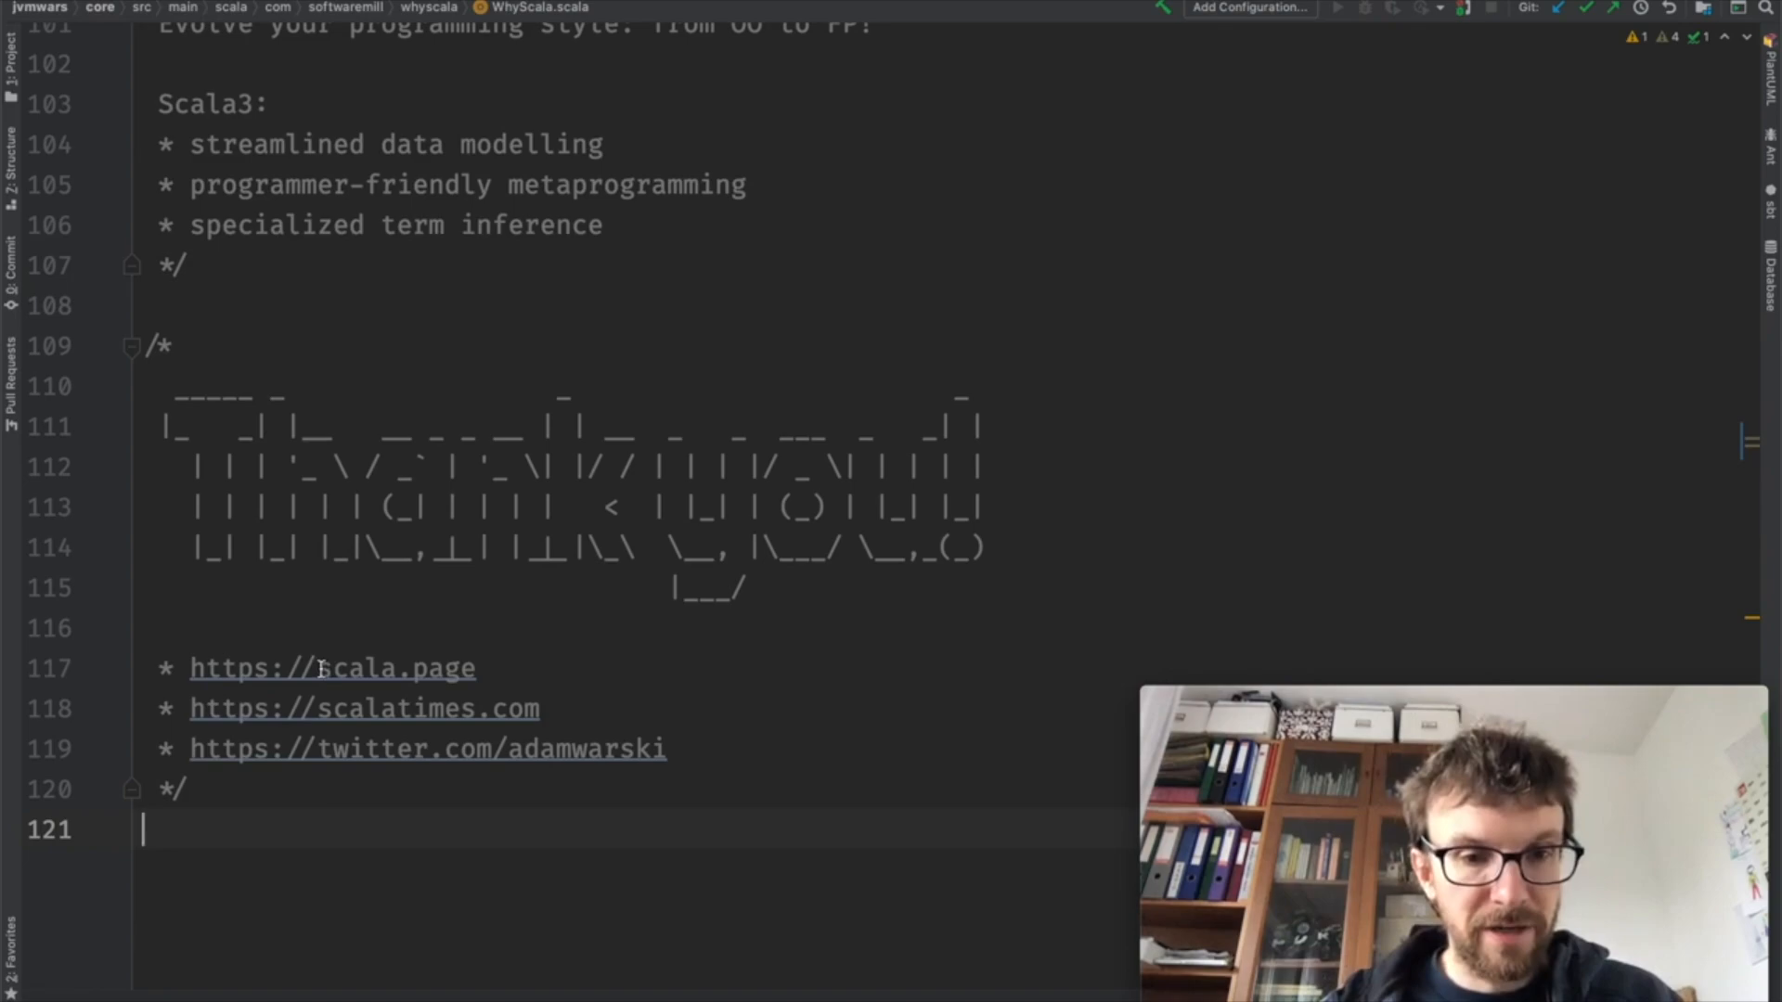
pyautogui.doubleClick(391, 668)
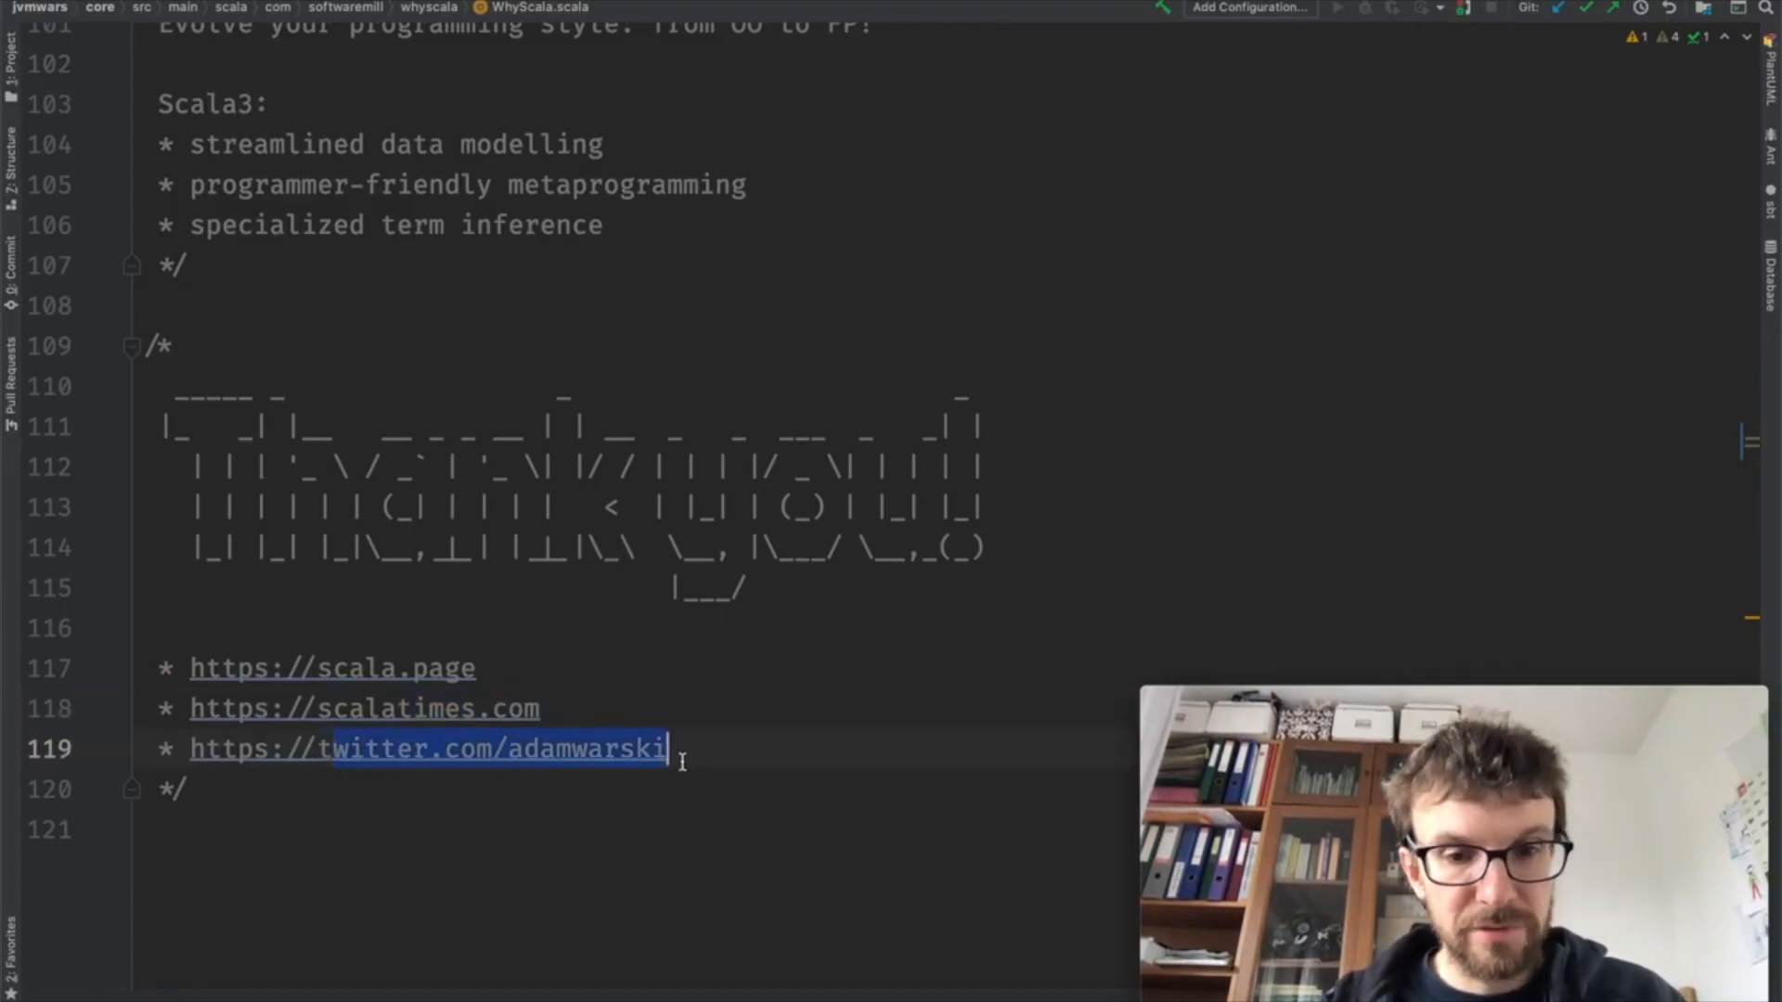
pyautogui.click(428, 822)
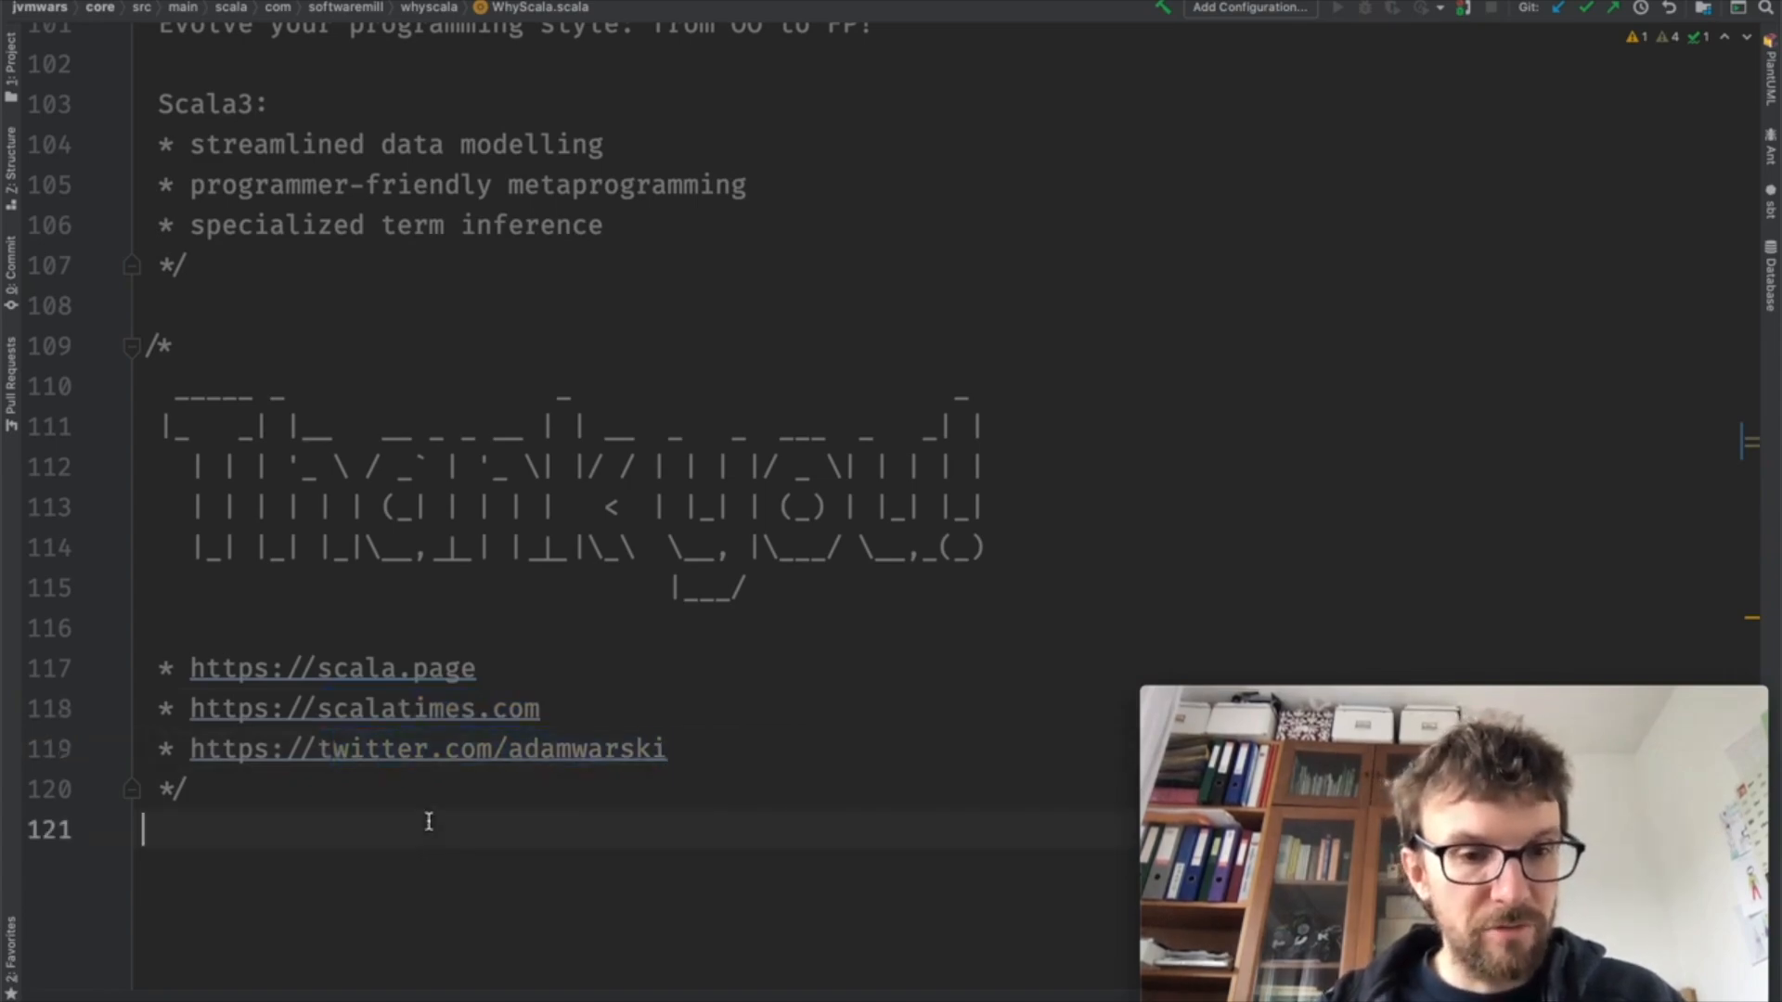